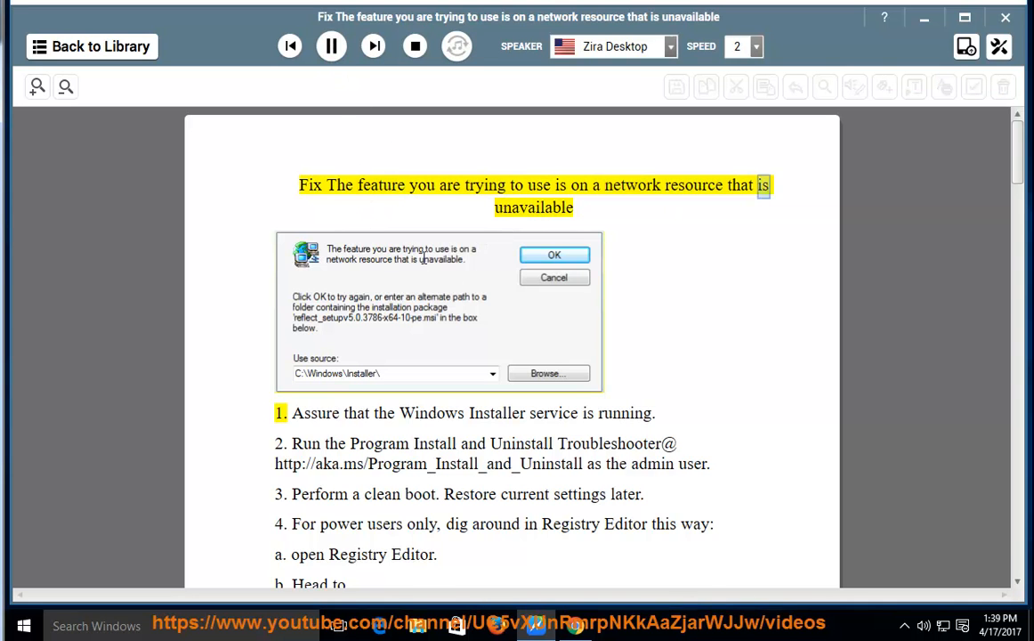
mouse_move(329, 46)
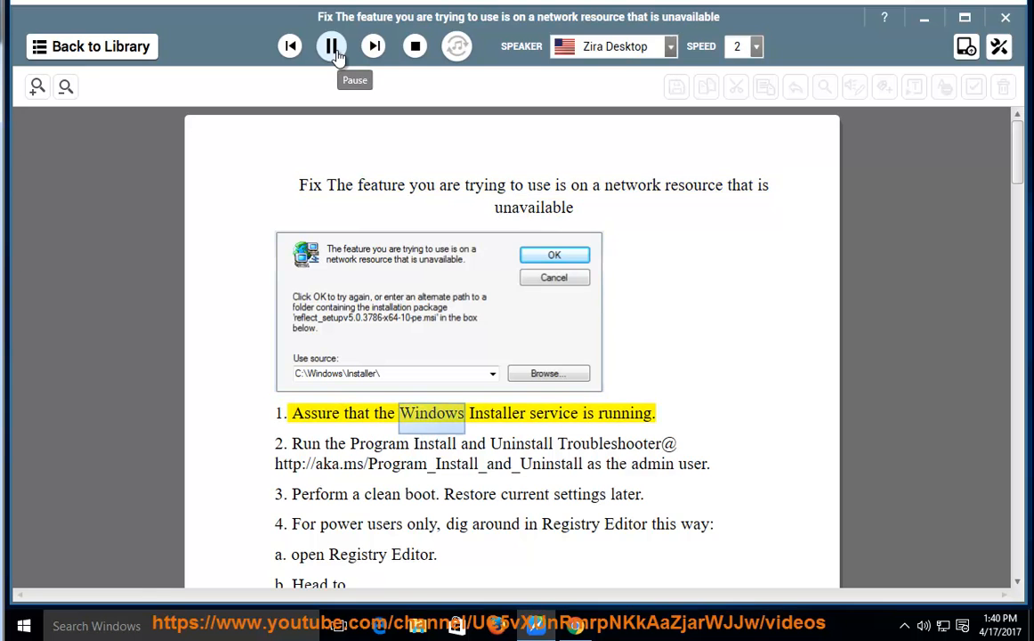
Pause the narration after the title and first troubleshooting step are read
click(331, 46)
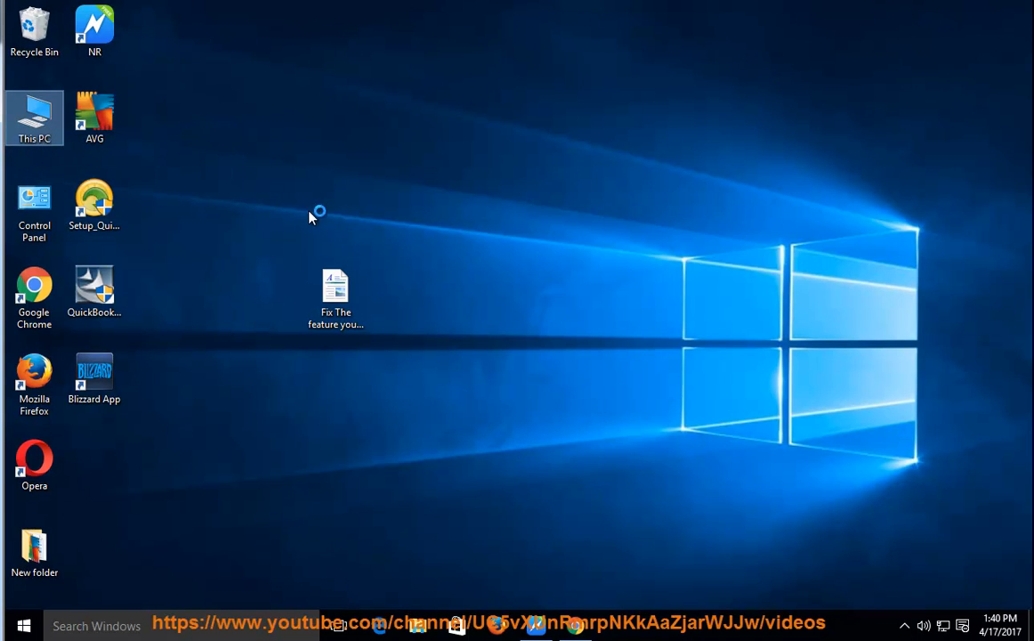
mouse_move(299, 215)
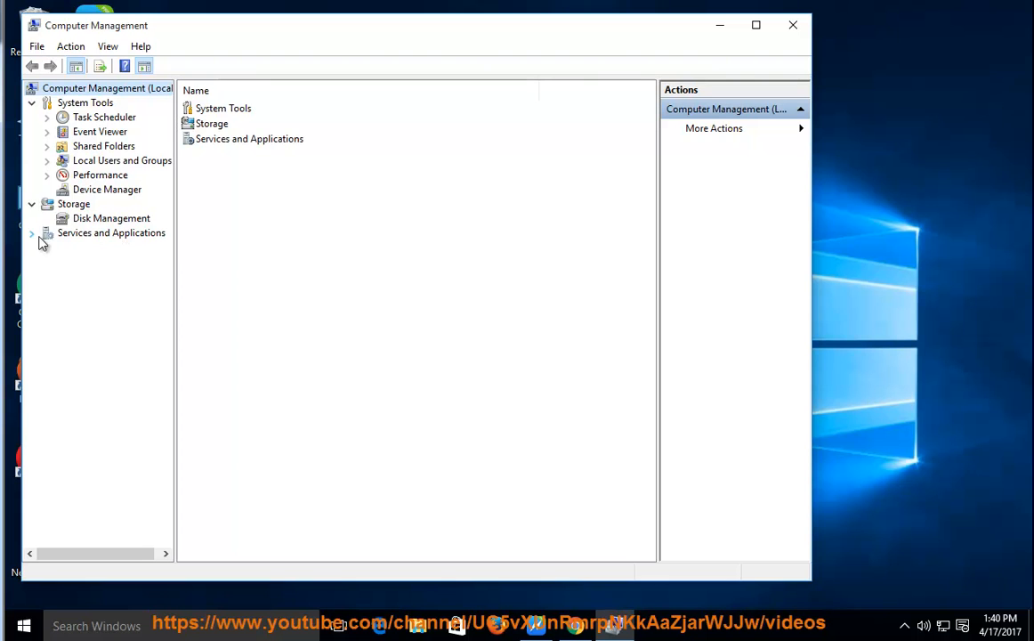
Locate Windows Installer in the Services list and start the service from its properties
click(32, 231)
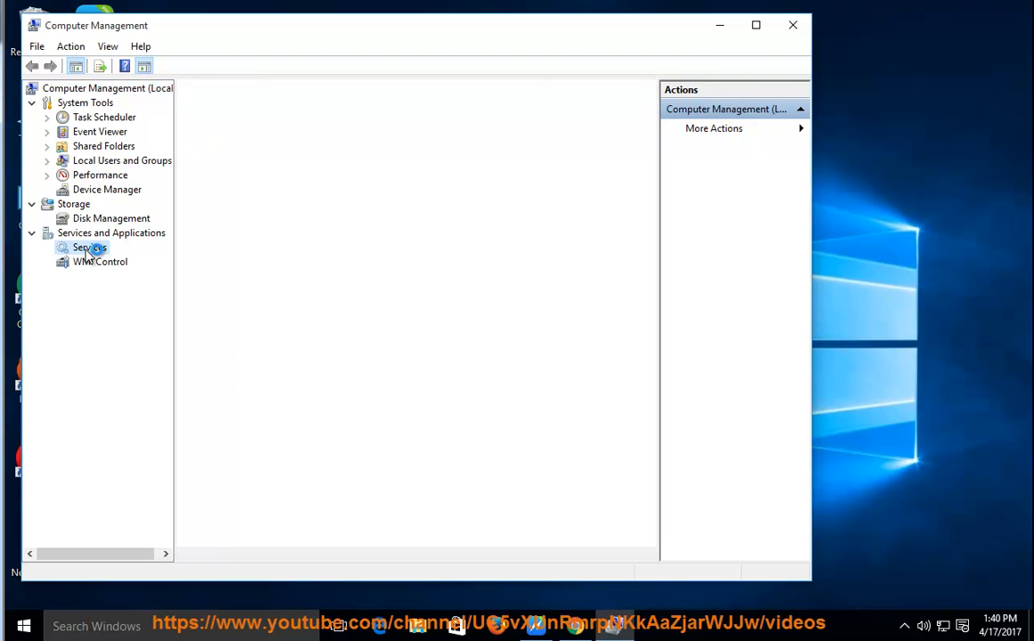
click(89, 248)
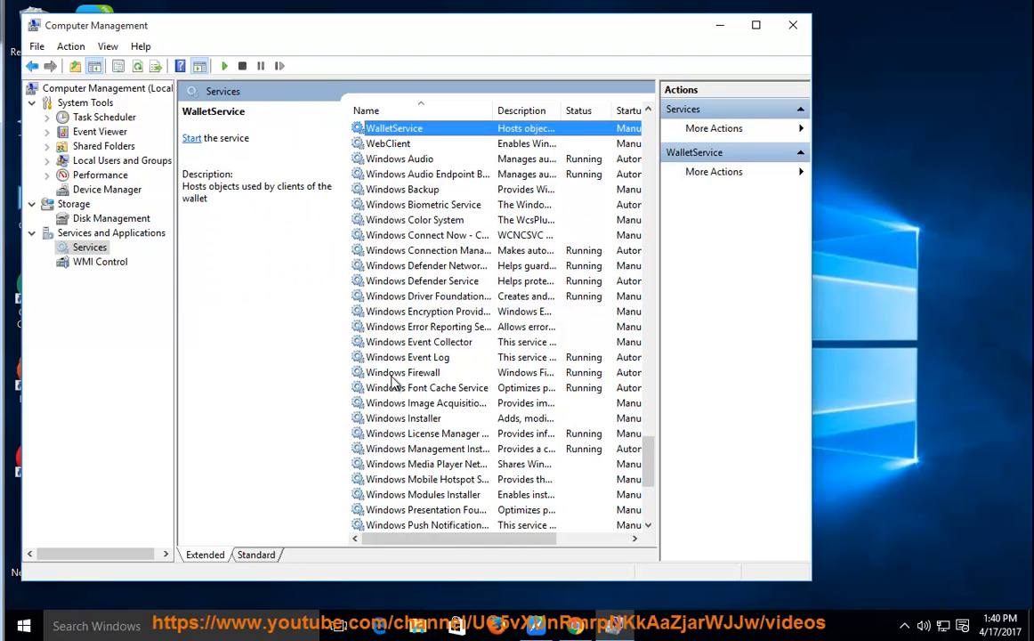
click(405, 418)
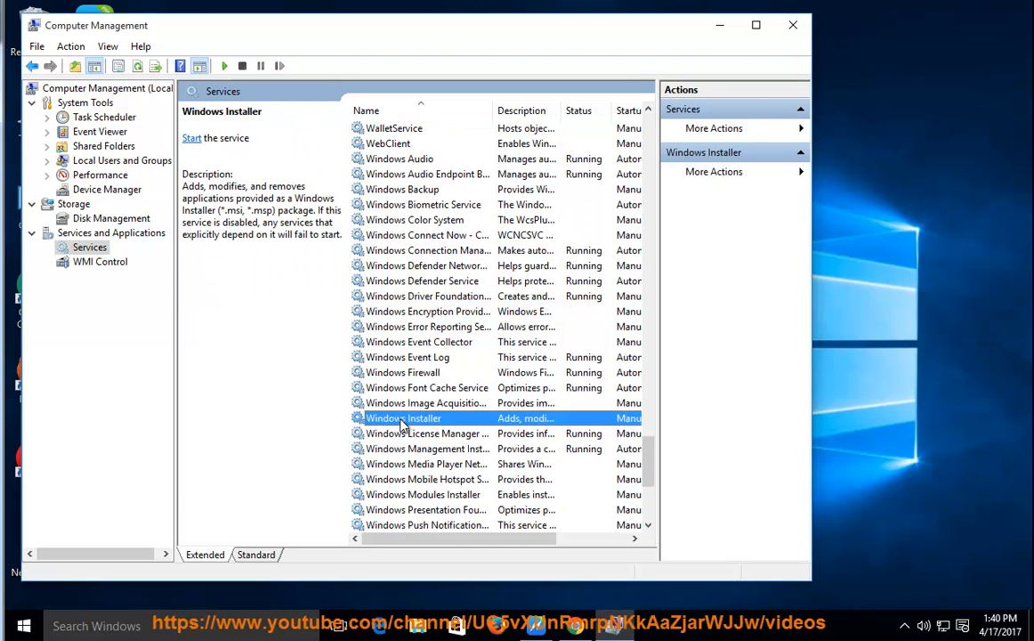
click(305, 365)
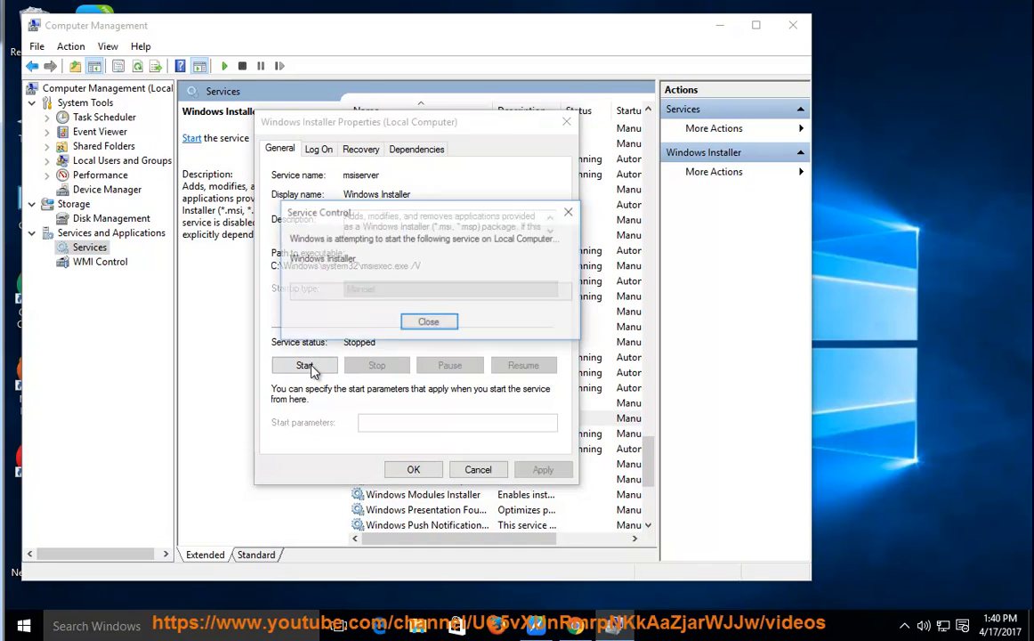
click(304, 365)
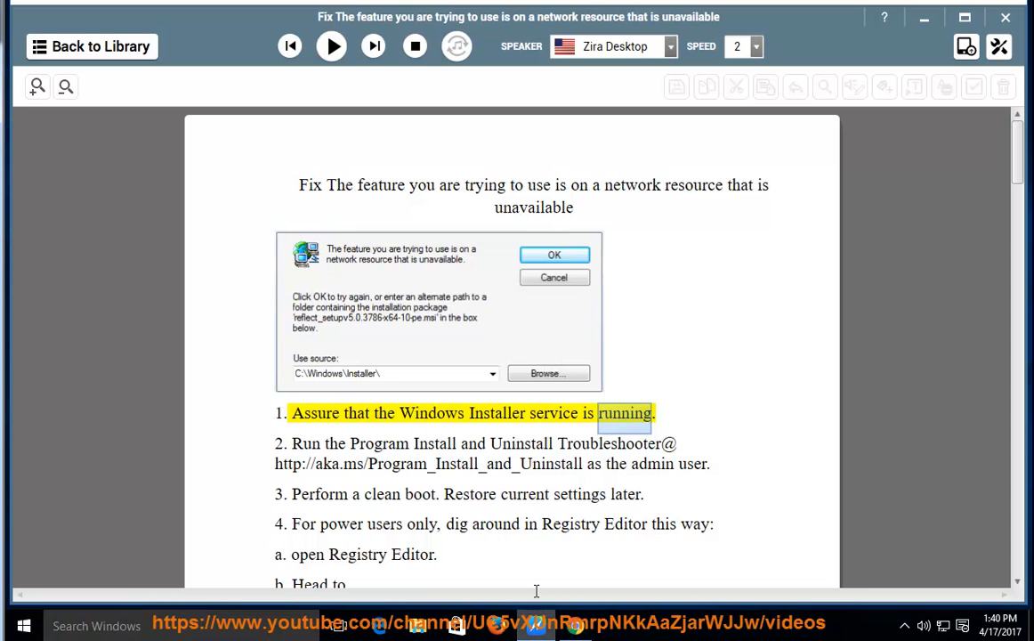
Resume the read-aloud for step 2 on the Program Install and Uninstall Troubleshooter
click(331, 46)
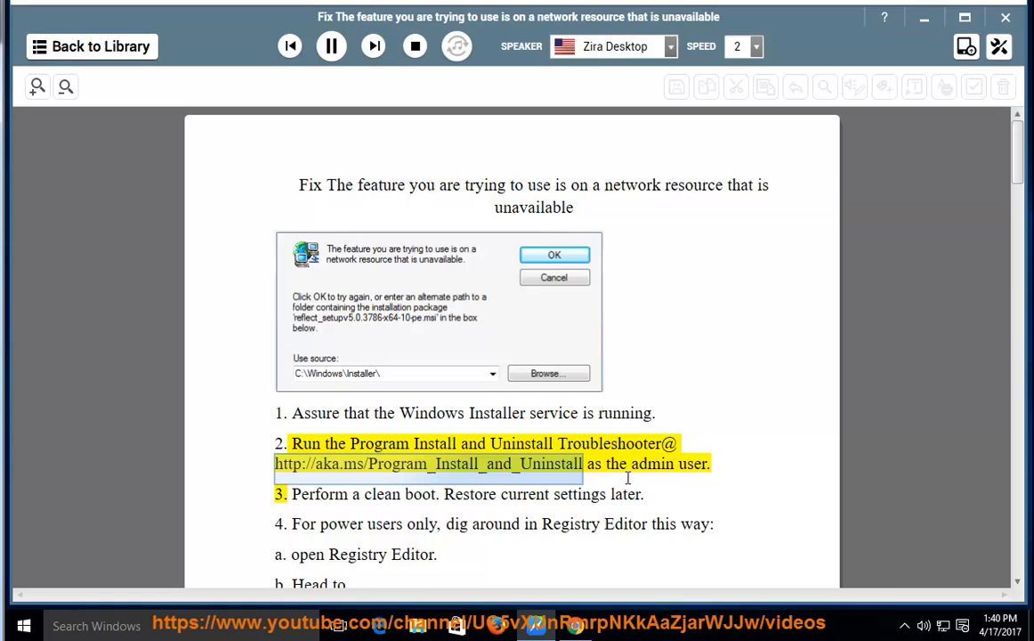
mouse_move(680, 488)
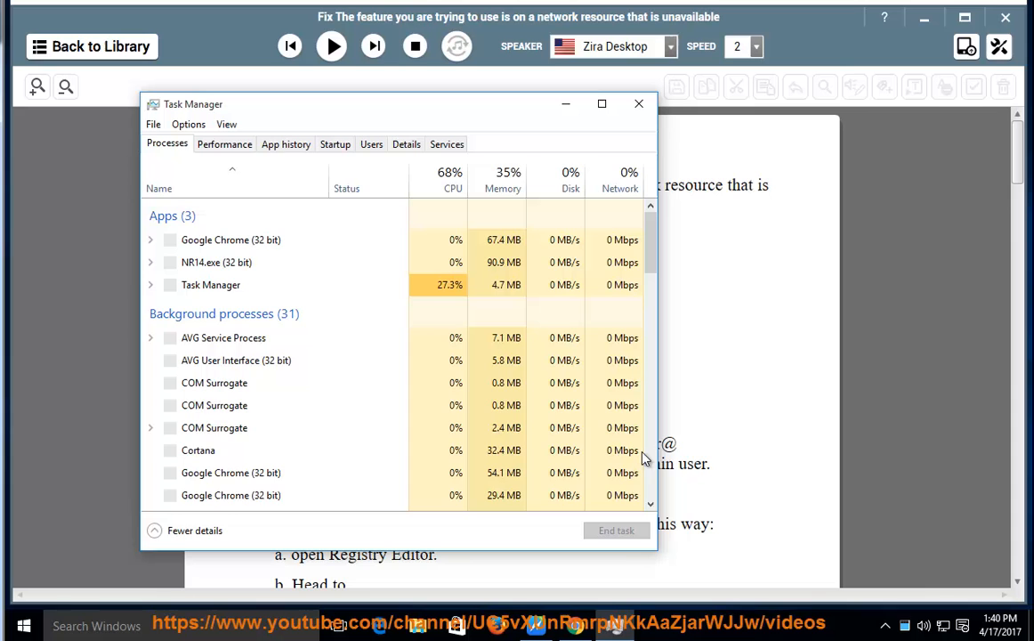
Review the Startup entries (AVG UI Starter, Microsoft OneDrive), then close Task Manager
click(334, 142)
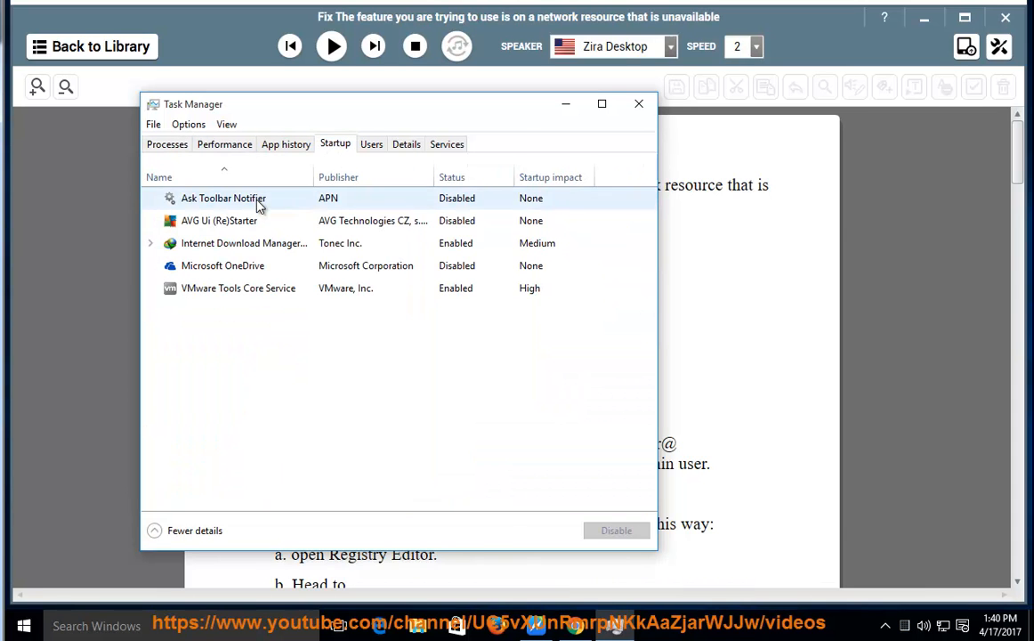
click(219, 220)
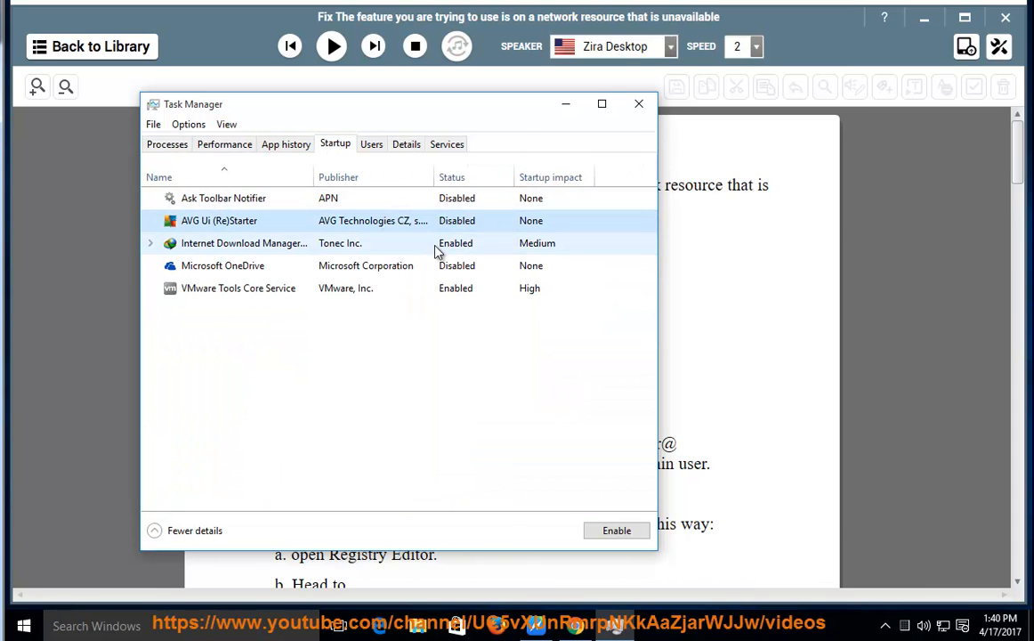
click(223, 266)
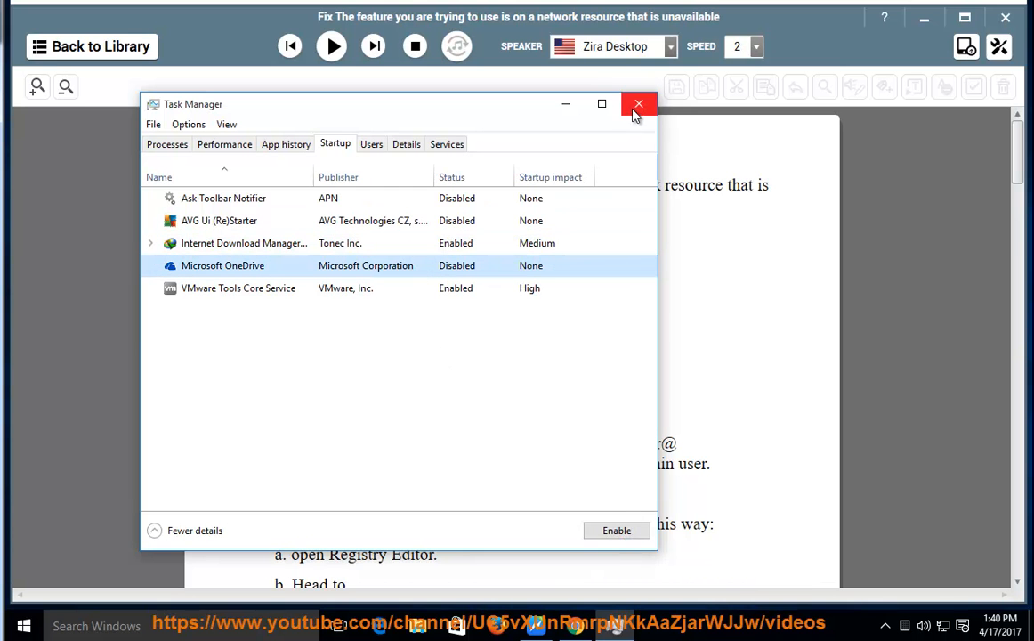
click(637, 104)
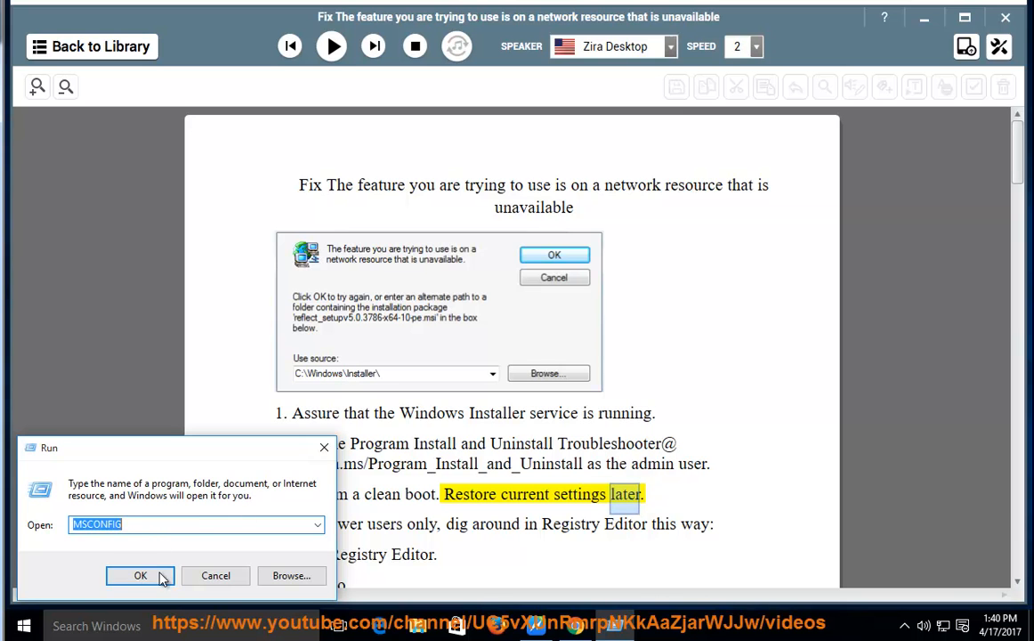
Run msconfig, disable all non-Microsoft services and confirm with OK
click(139, 575)
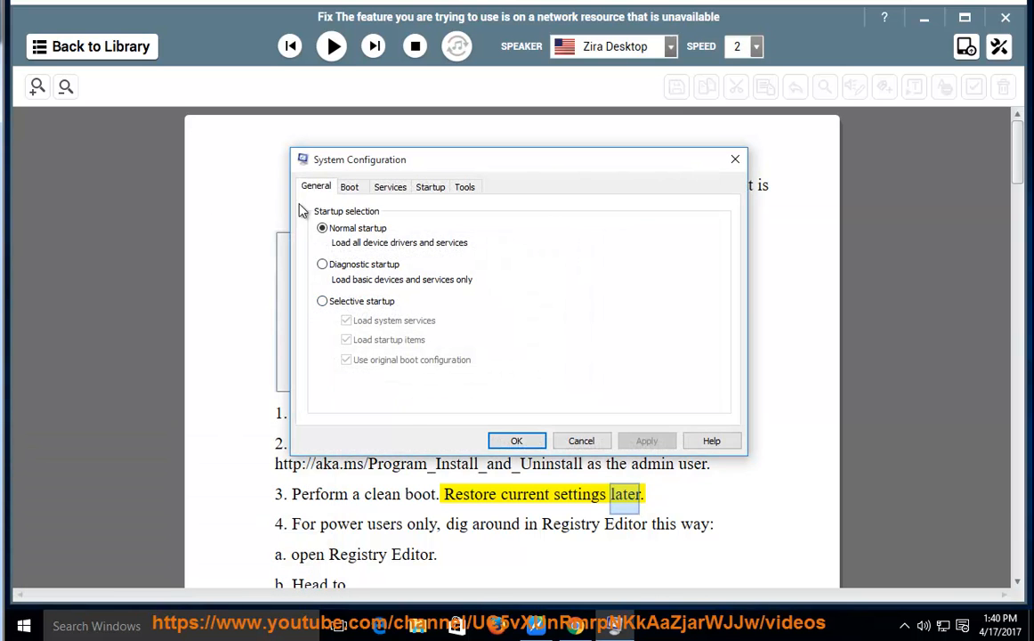
click(390, 187)
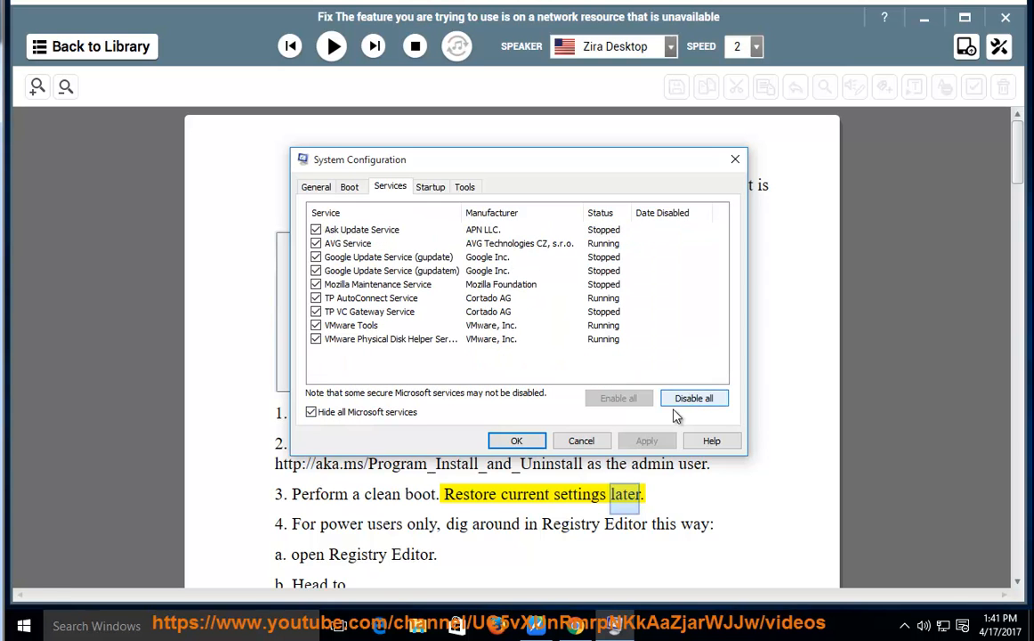
click(694, 399)
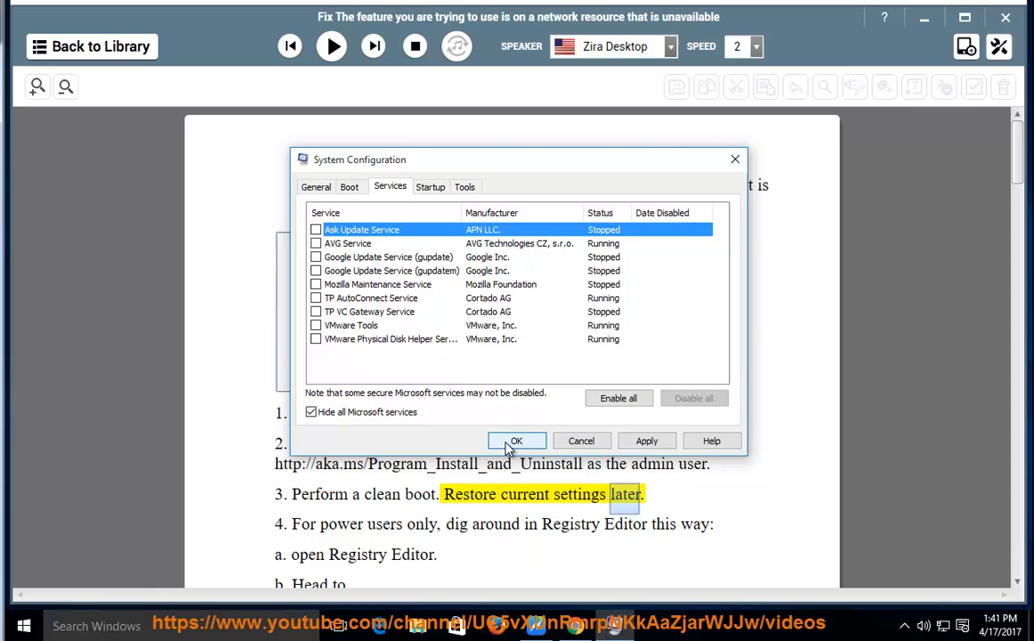
click(516, 442)
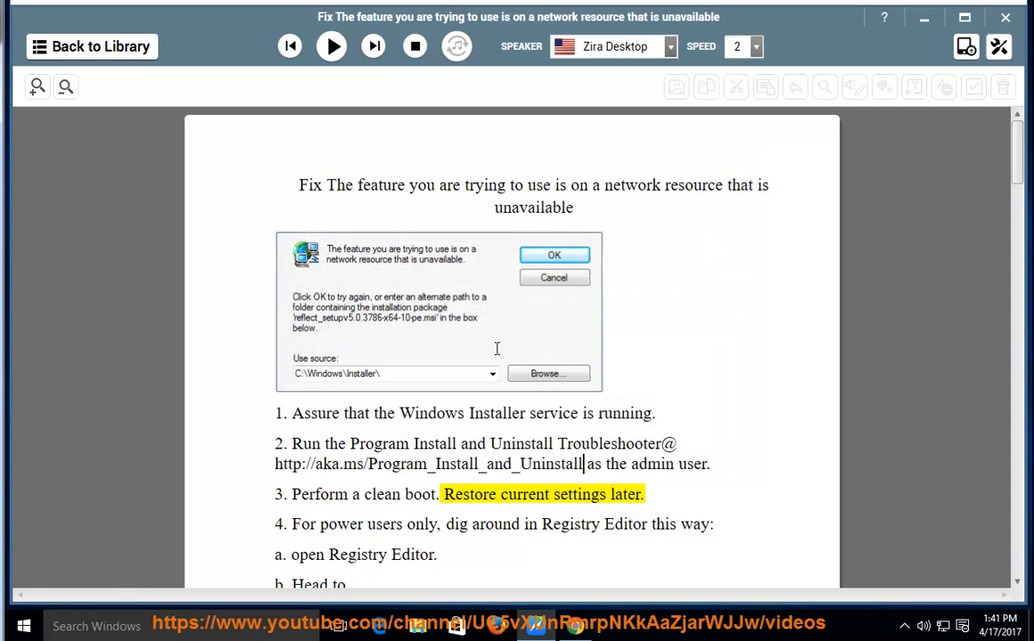
Resume reading step 4 down to the Installer\Products registry path, then pause
click(331, 46)
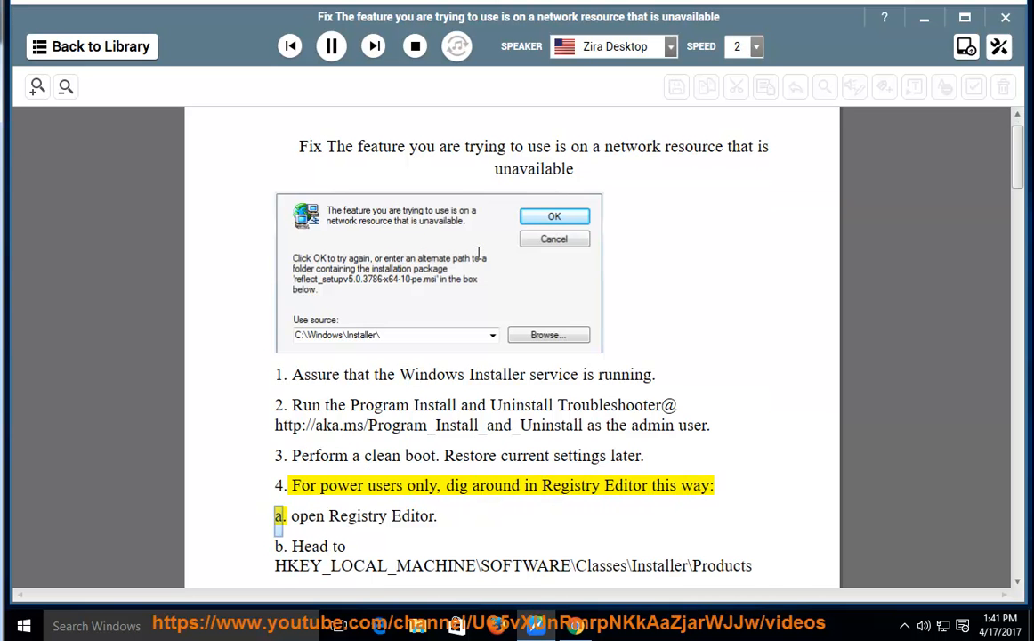
scroll(down, 3)
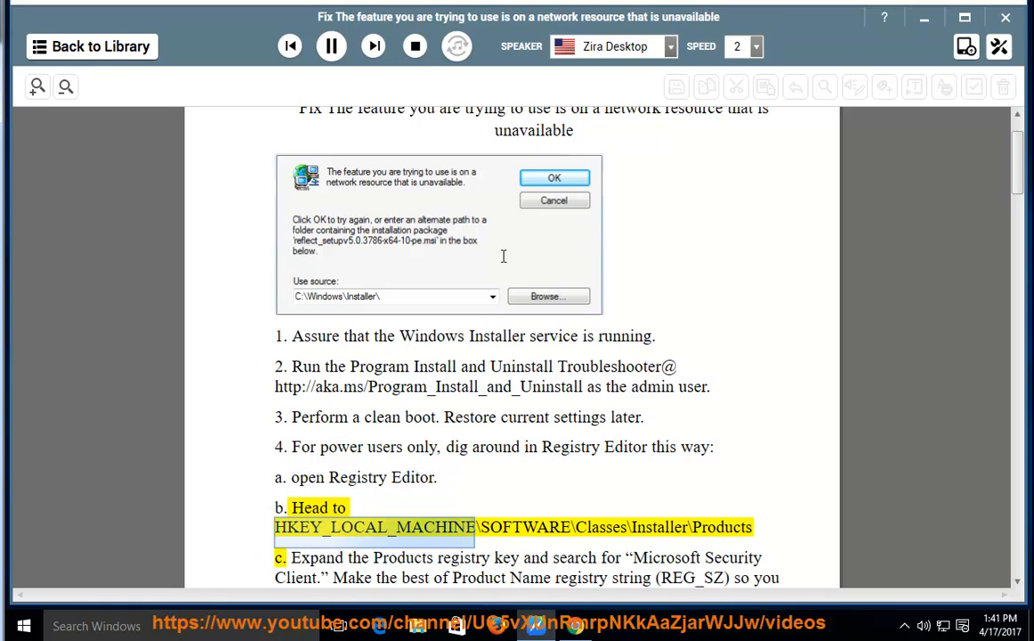
double_click(598, 527)
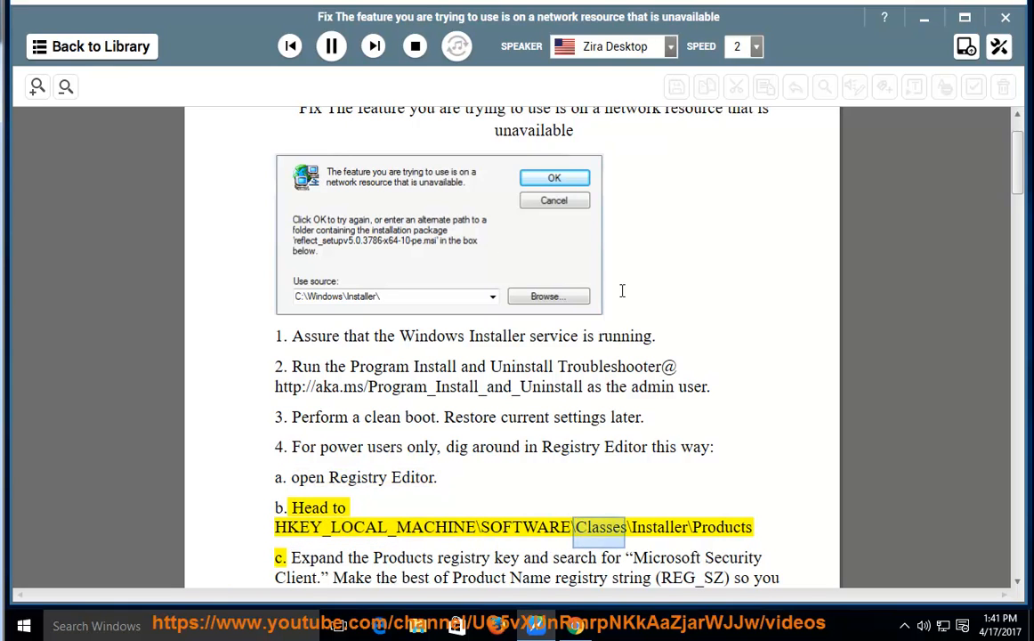
click(331, 46)
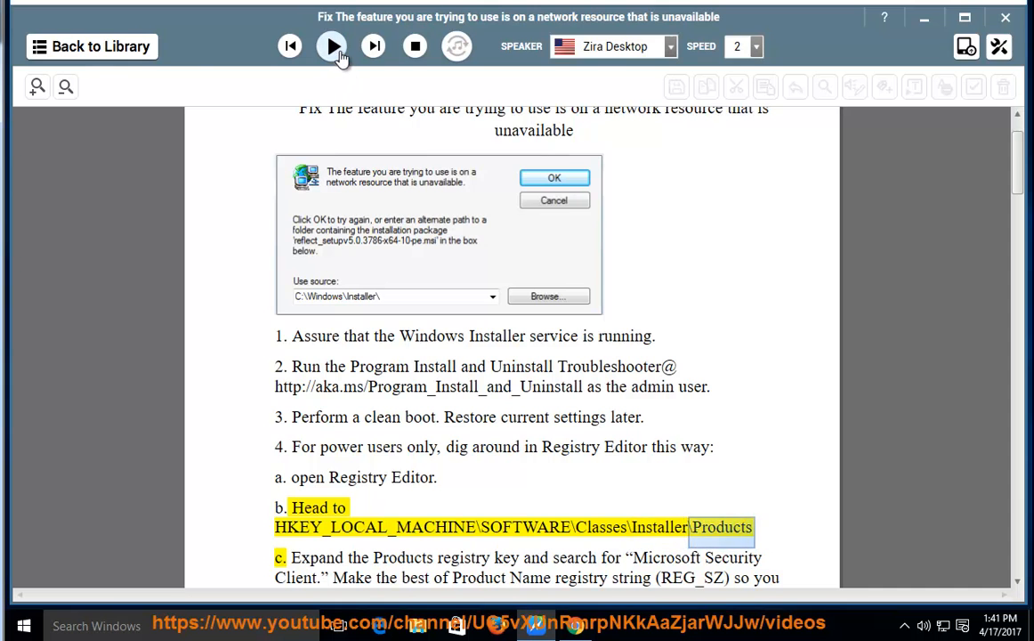
Launch Registry Editor via the Run prompt with REGEDIT
key(Win+r)
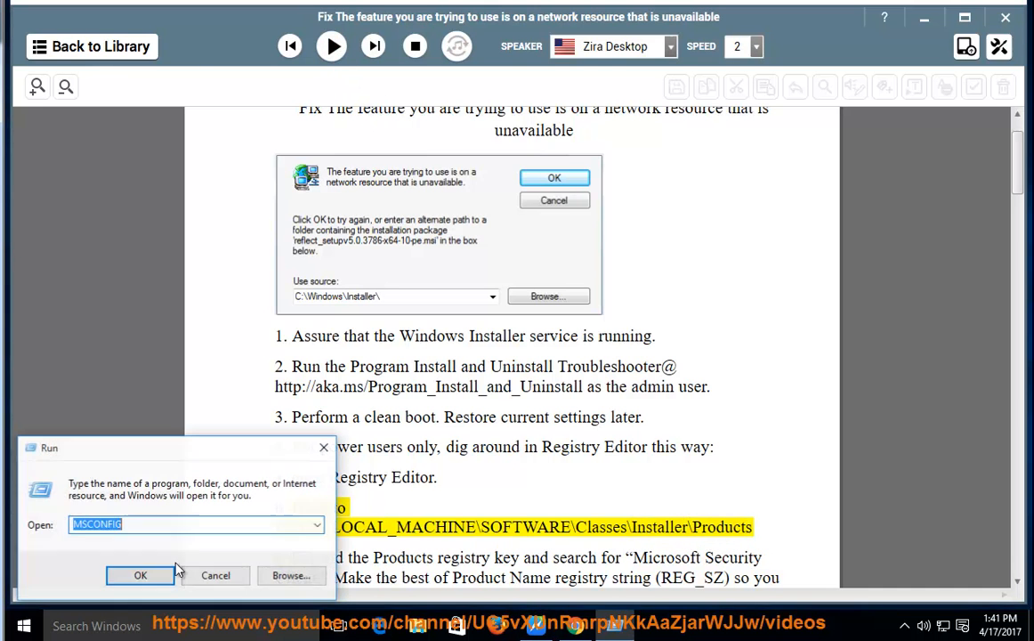
text(REGEDIT)
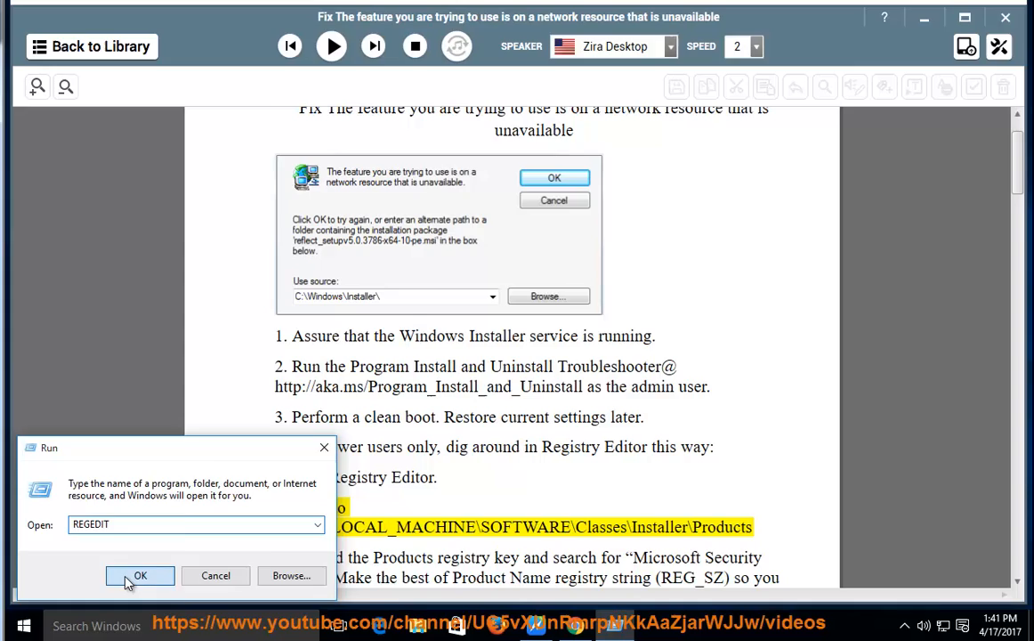
click(139, 575)
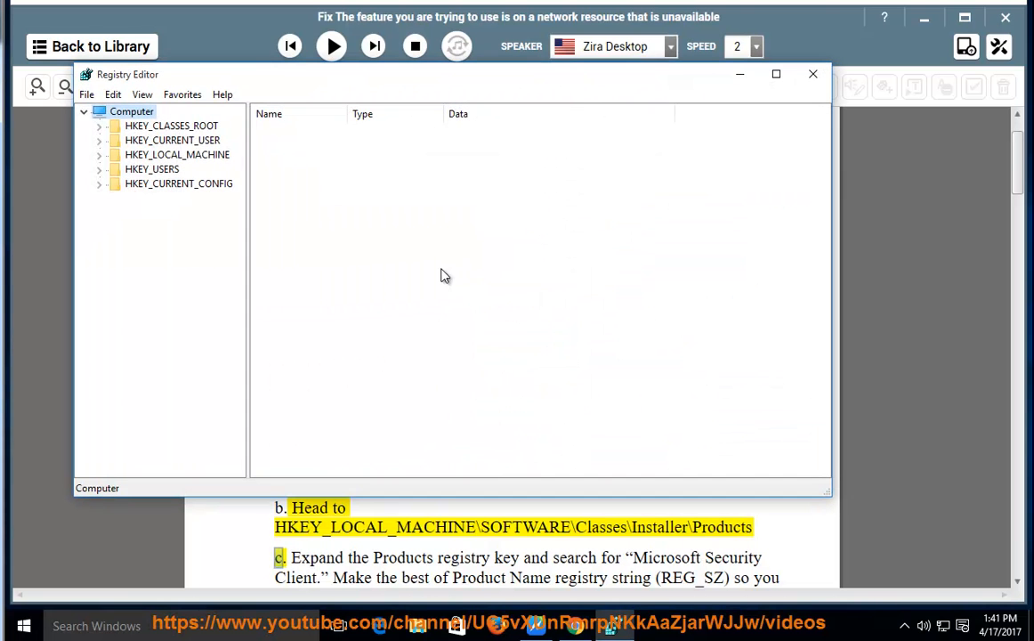
mouse_move(178, 194)
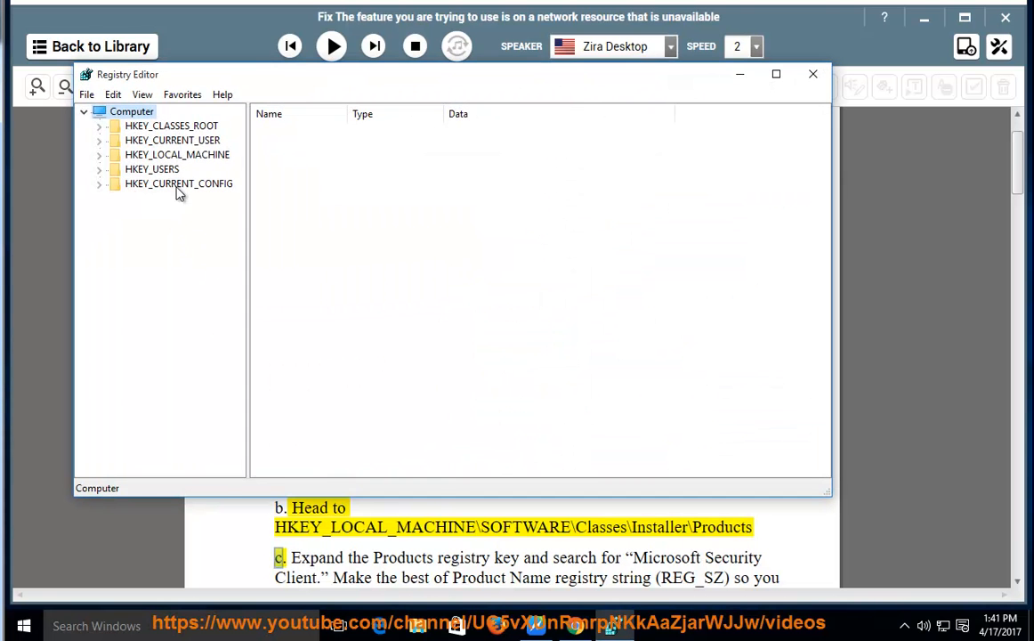
Expand HKEY_LOCAL_MACHINE\SOFTWARE\Classes down to the Installer key and its Products subkey
click(176, 153)
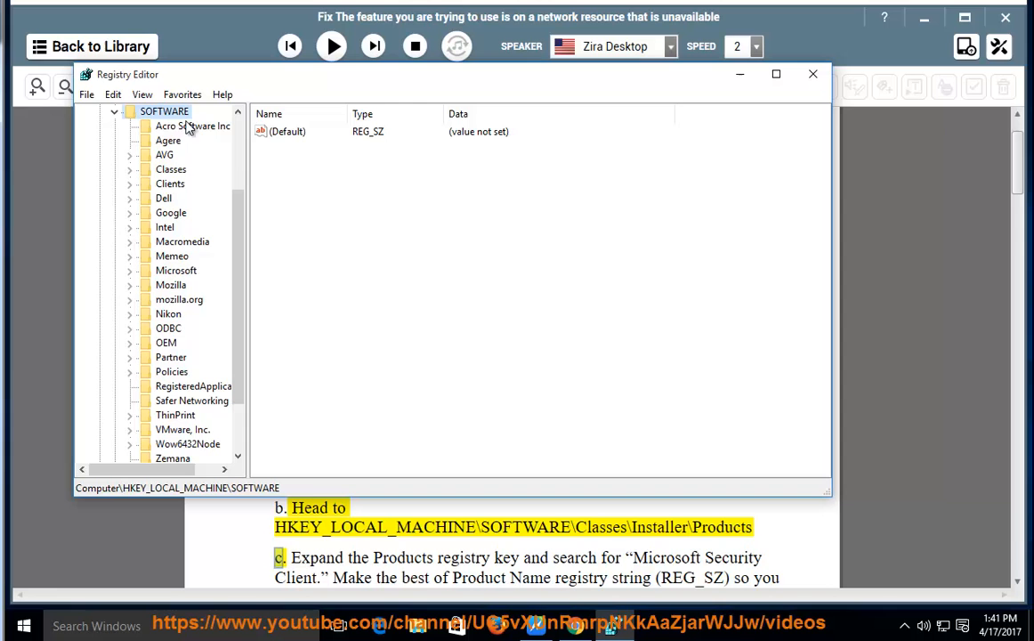
click(171, 169)
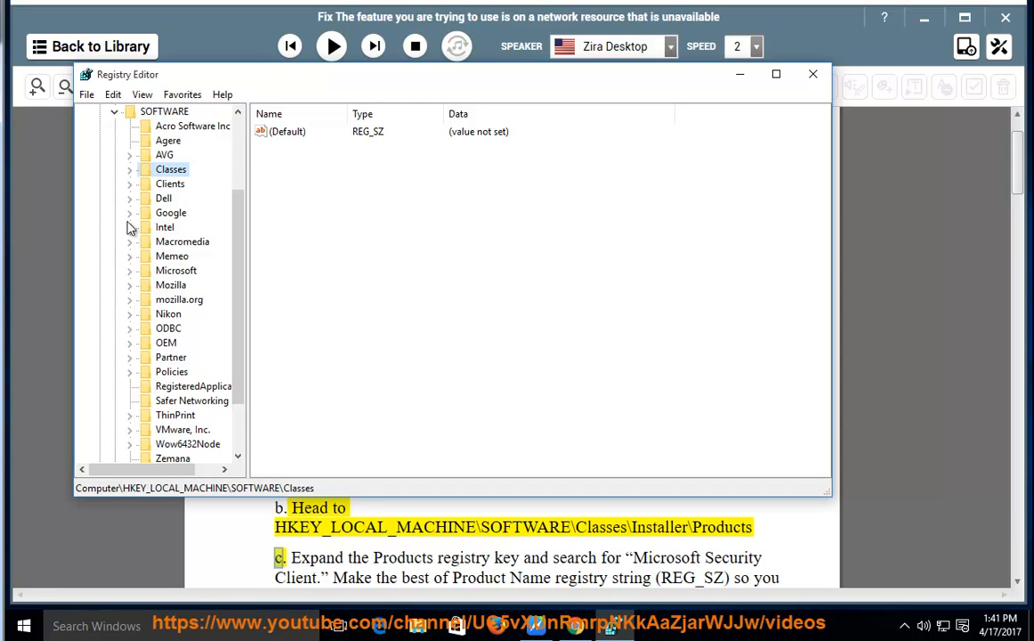
double_click(171, 169)
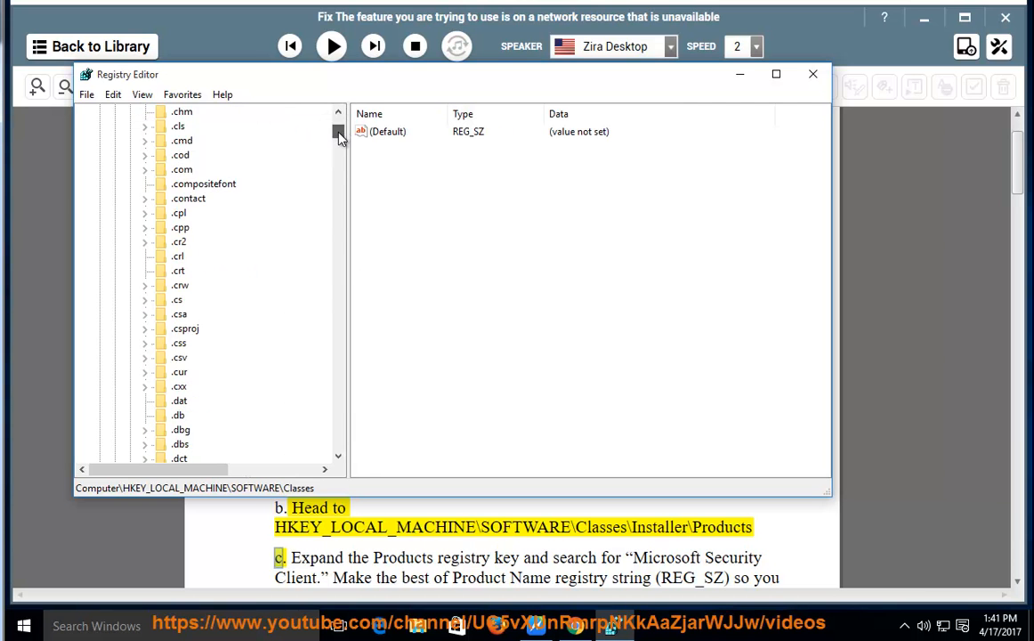
scroll(down, 3)
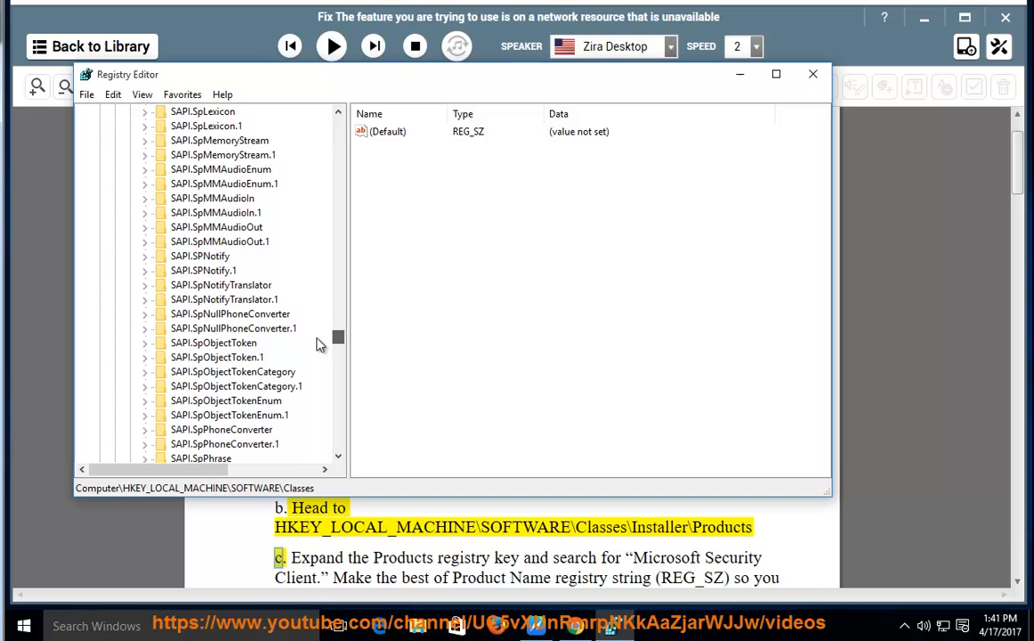
scroll(down, 3)
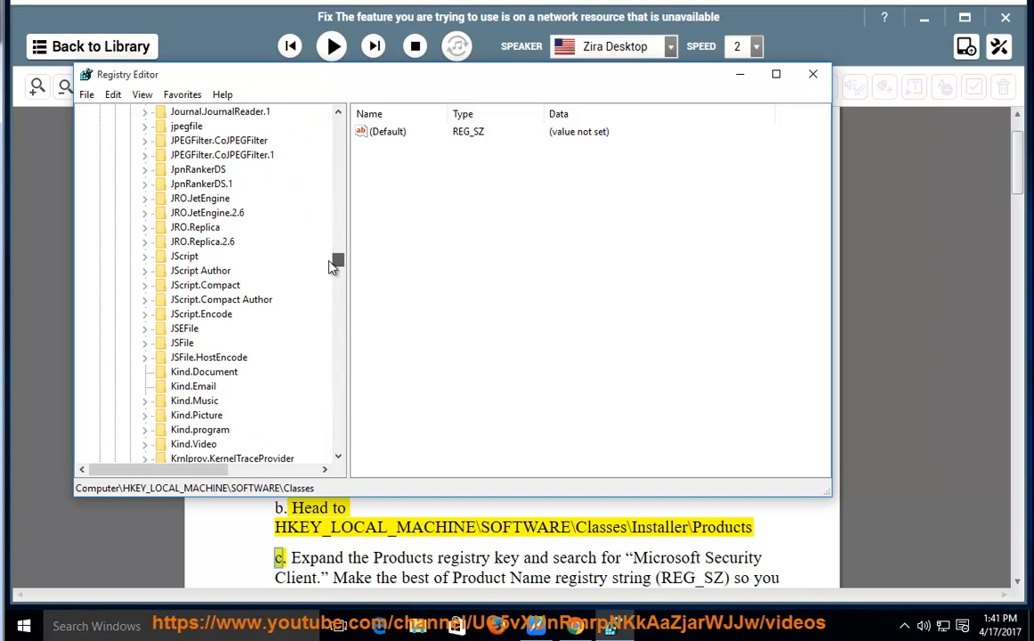
scroll(down, 3)
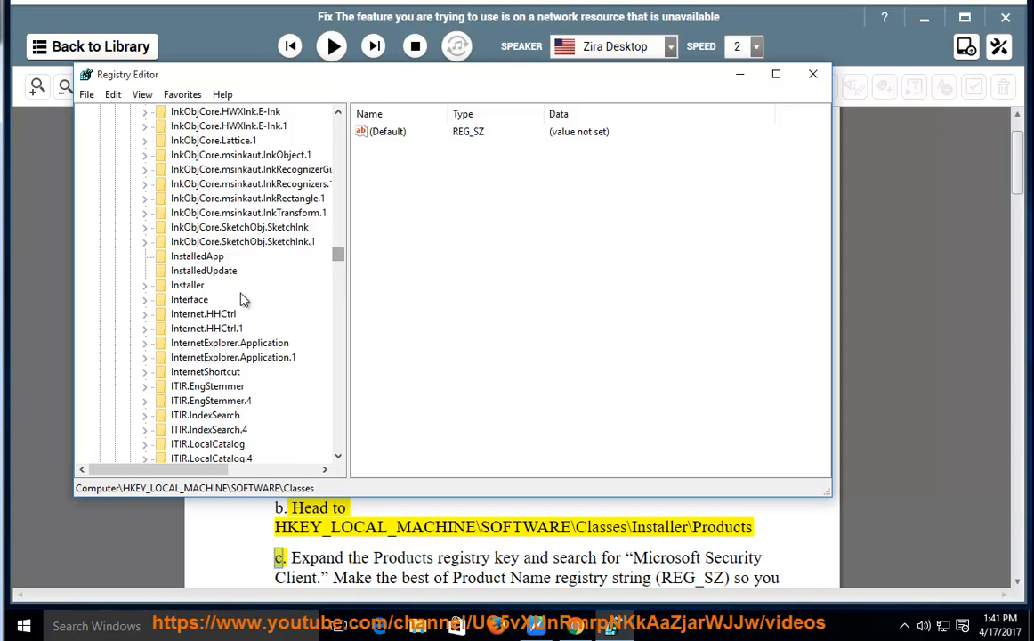
click(187, 285)
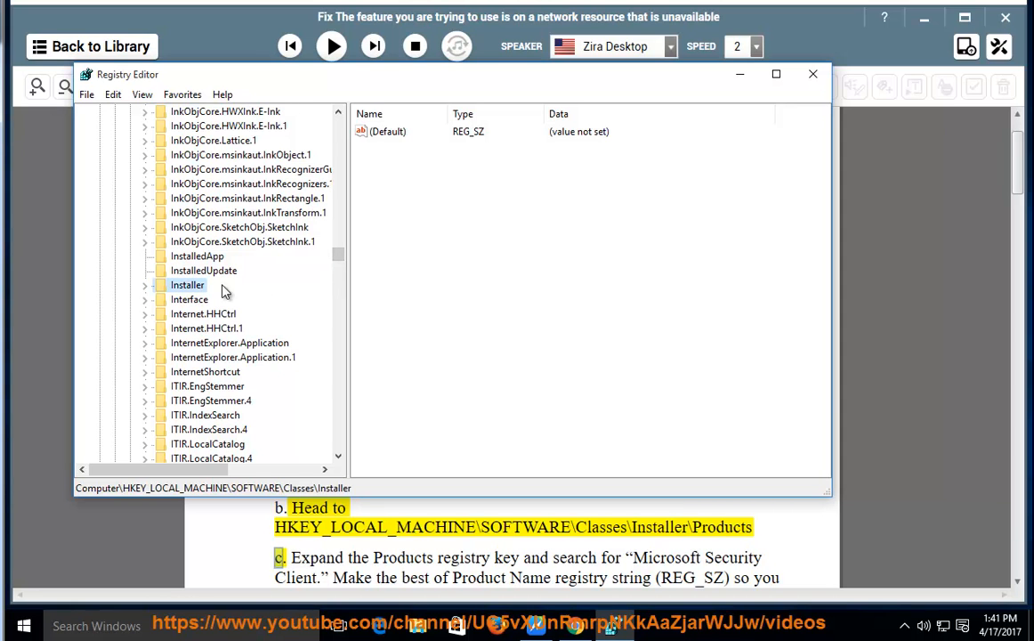
click(145, 284)
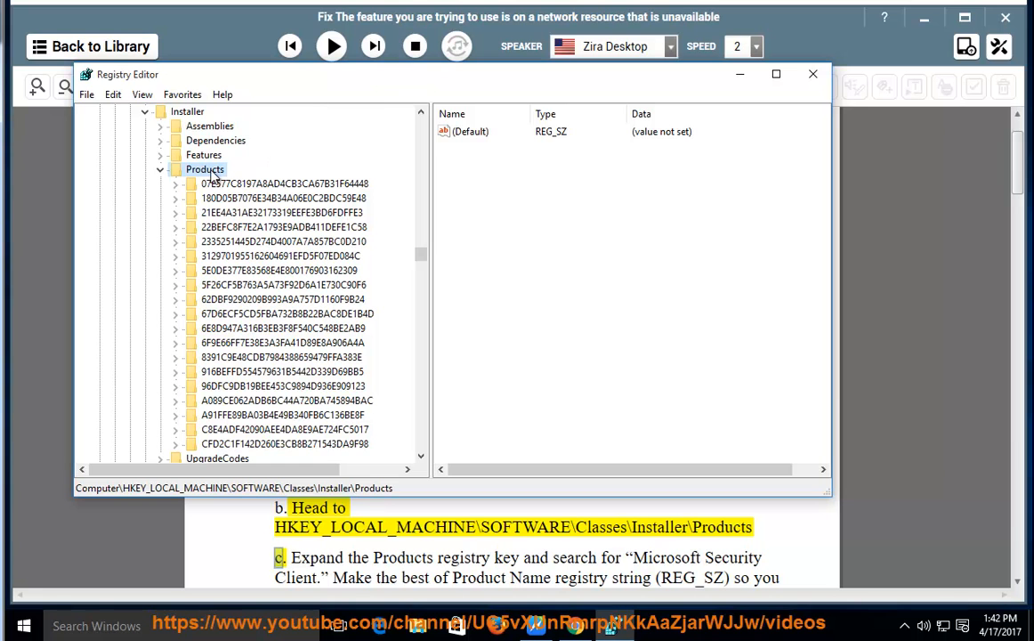
mouse_move(739, 74)
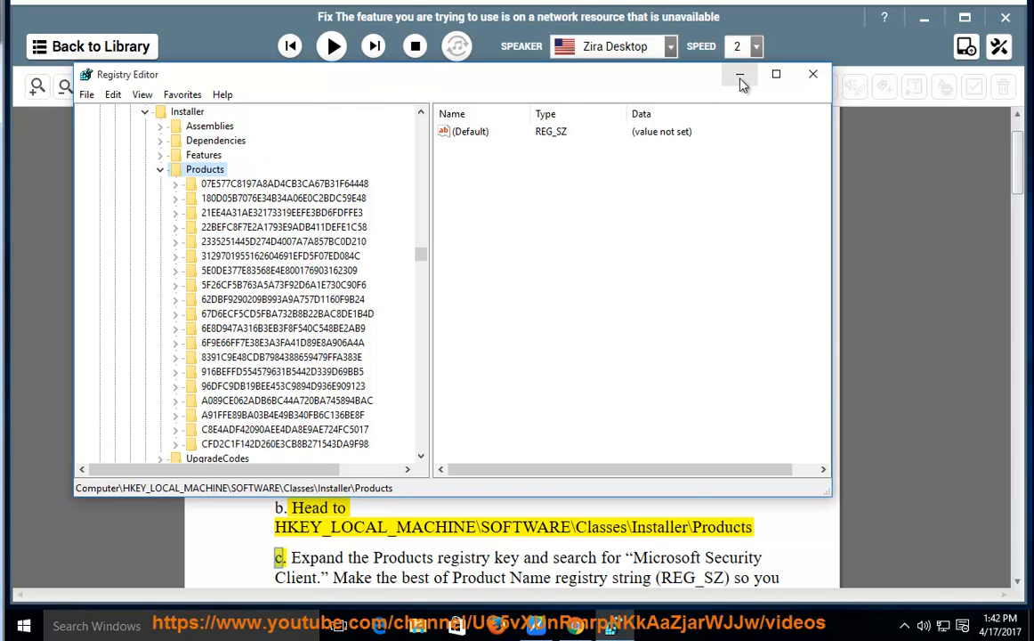
Minimize Registry Editor, let step c on searching for Microsoft Security Client be read, then pause
click(741, 74)
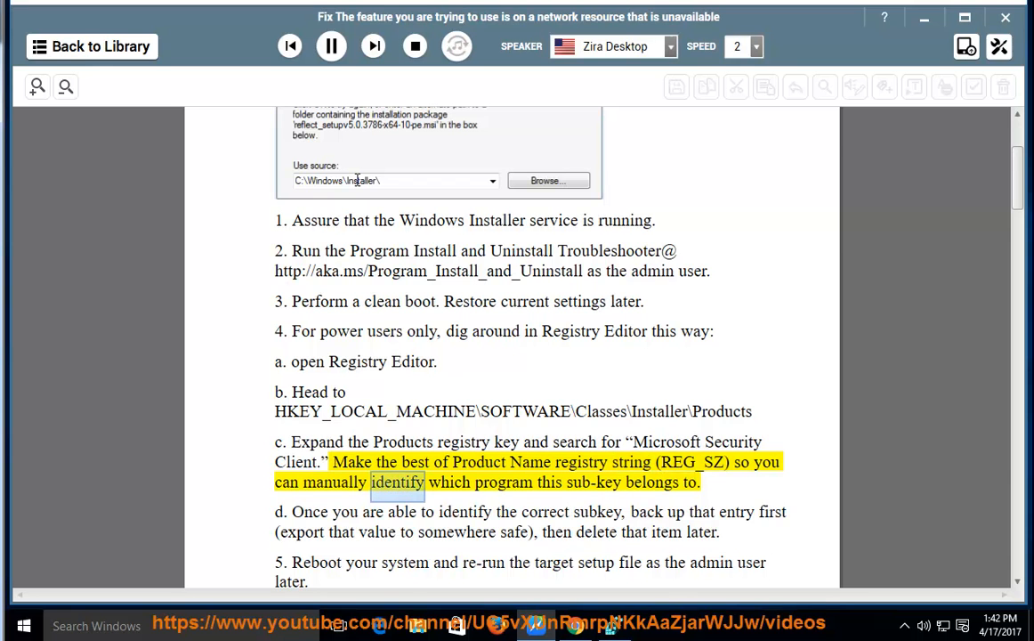
click(332, 46)
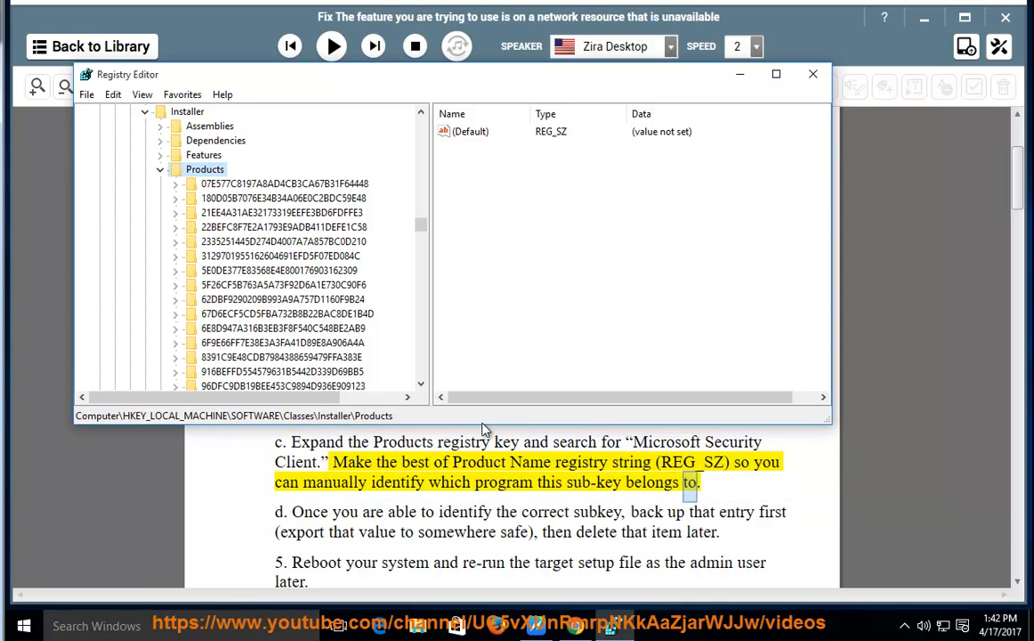
mouse_move(399, 463)
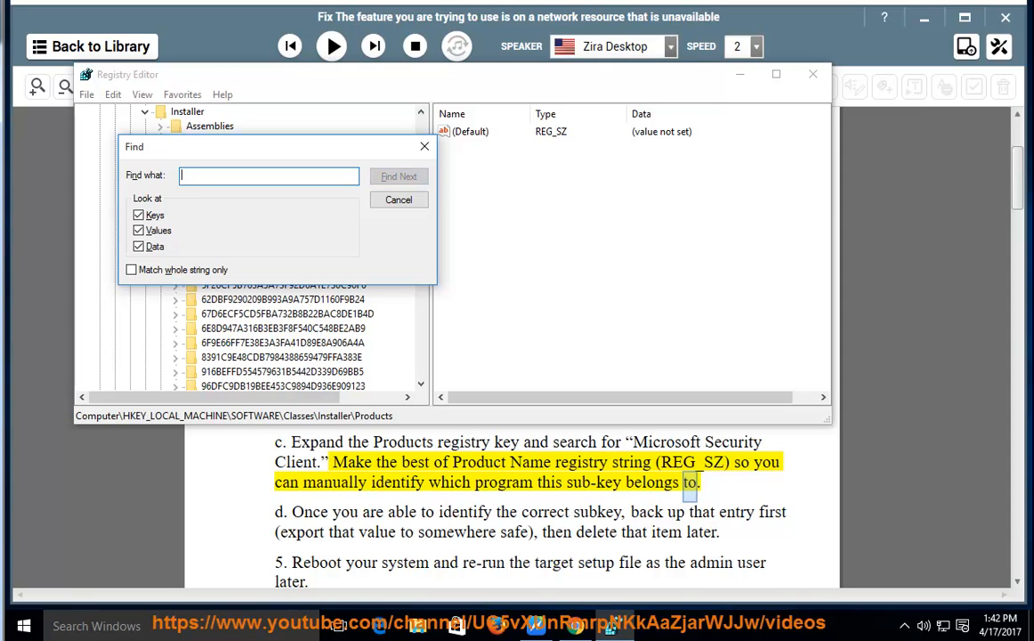
text(Mi)
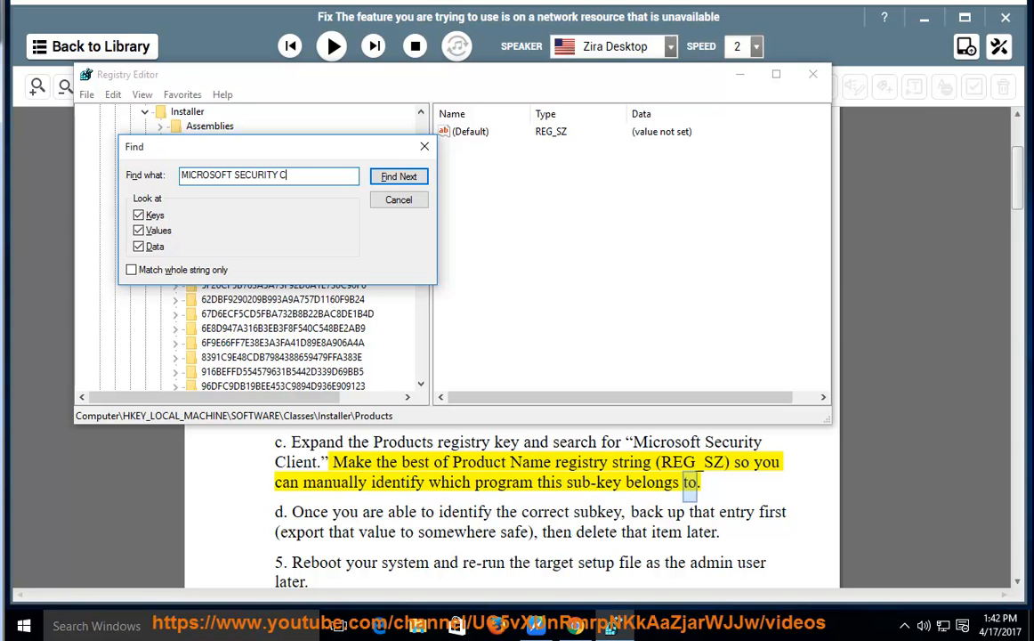
click(399, 177)
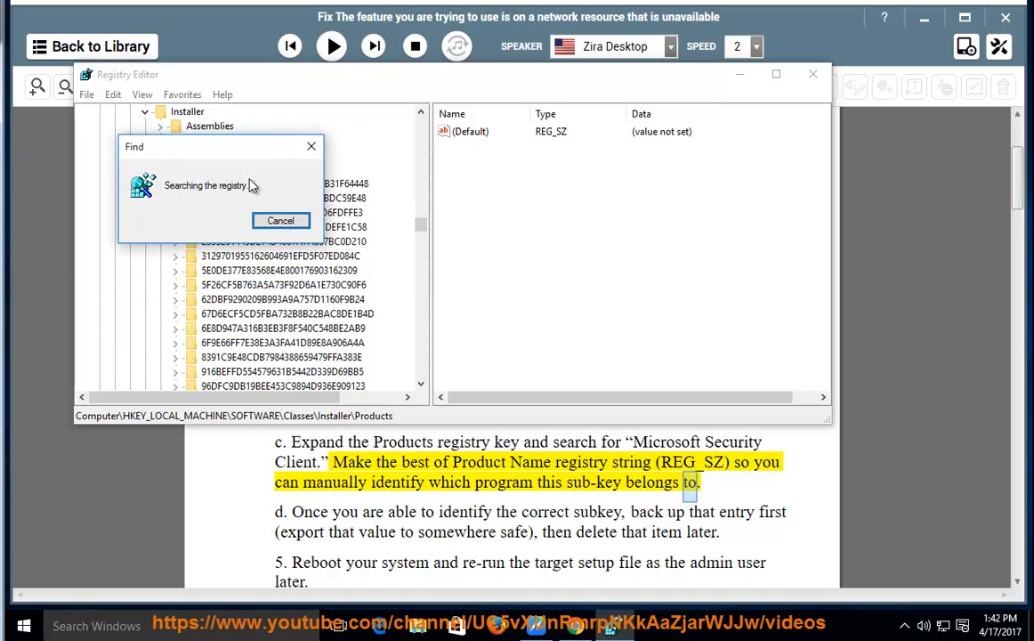
mouse_move(247, 235)
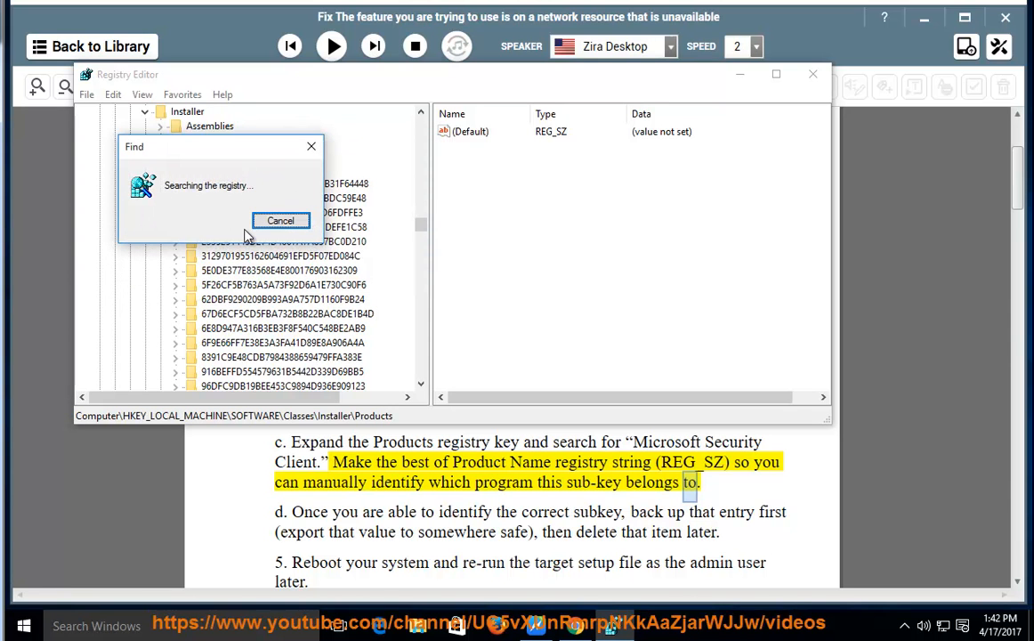
mouse_move(260, 269)
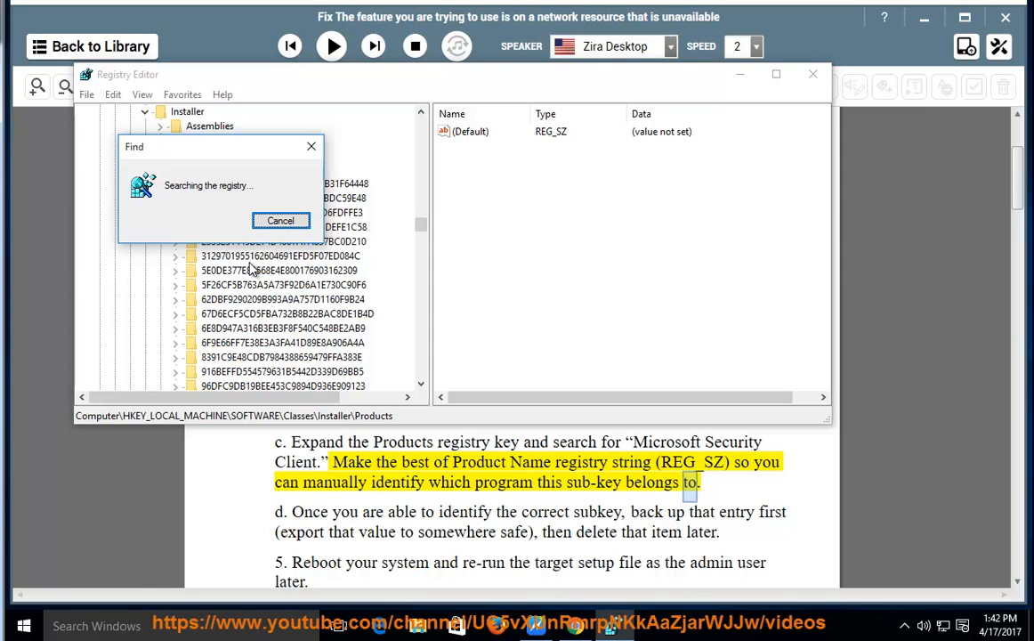
mouse_move(228, 222)
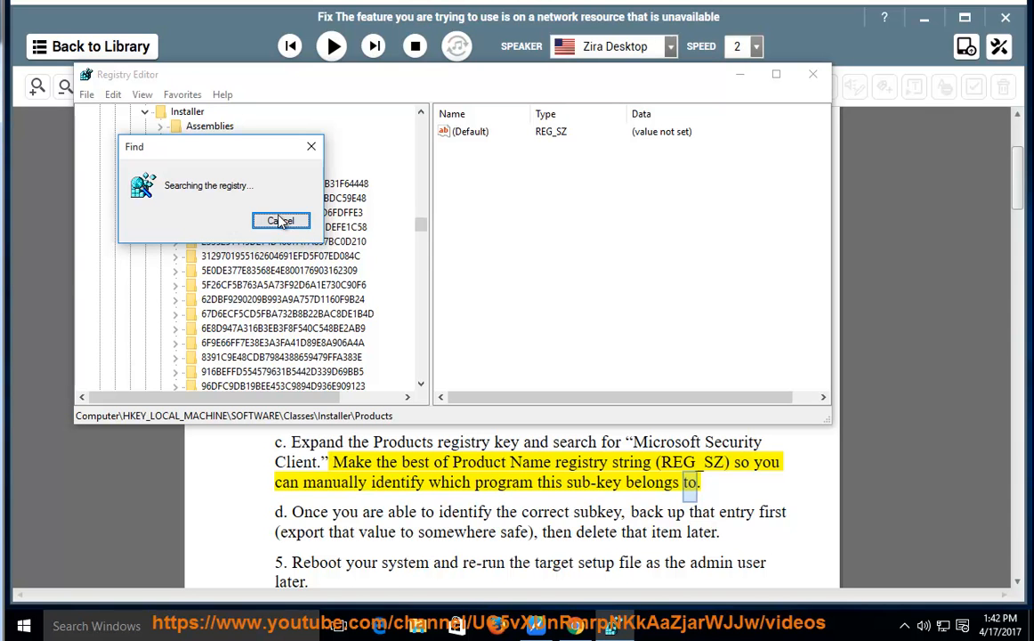
click(281, 221)
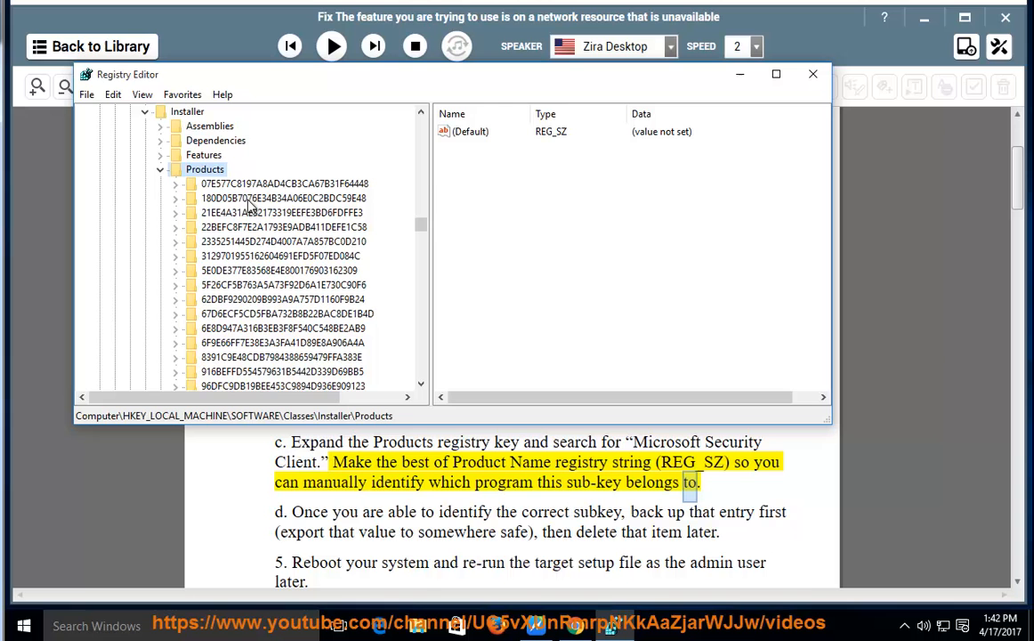
Check each Products subkey's ProductName (FMW 1, Google Update Helper, AVG...), then minimize the editor
click(285, 183)
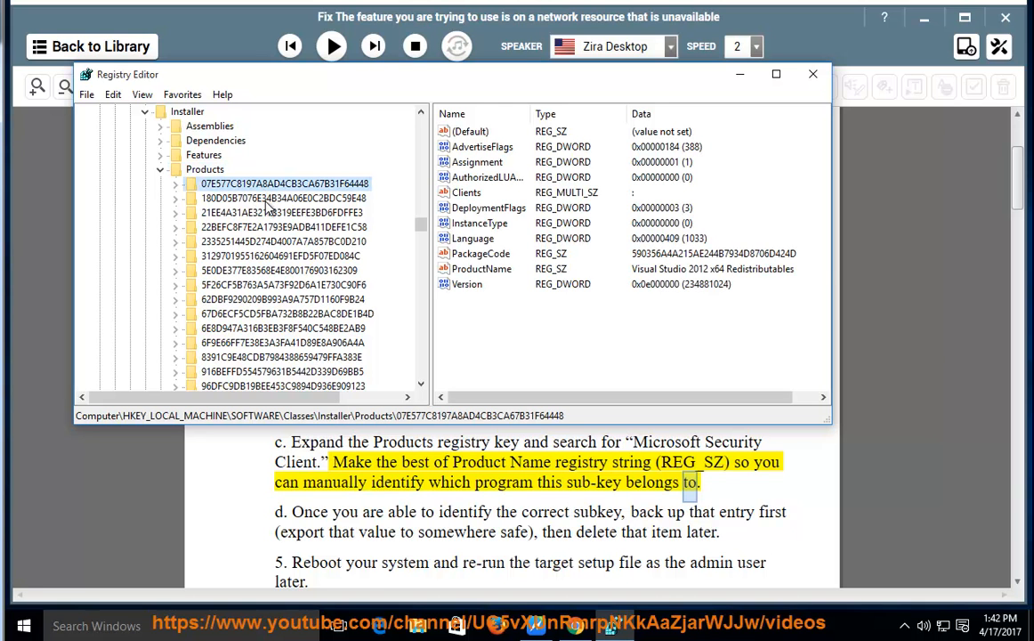
click(282, 212)
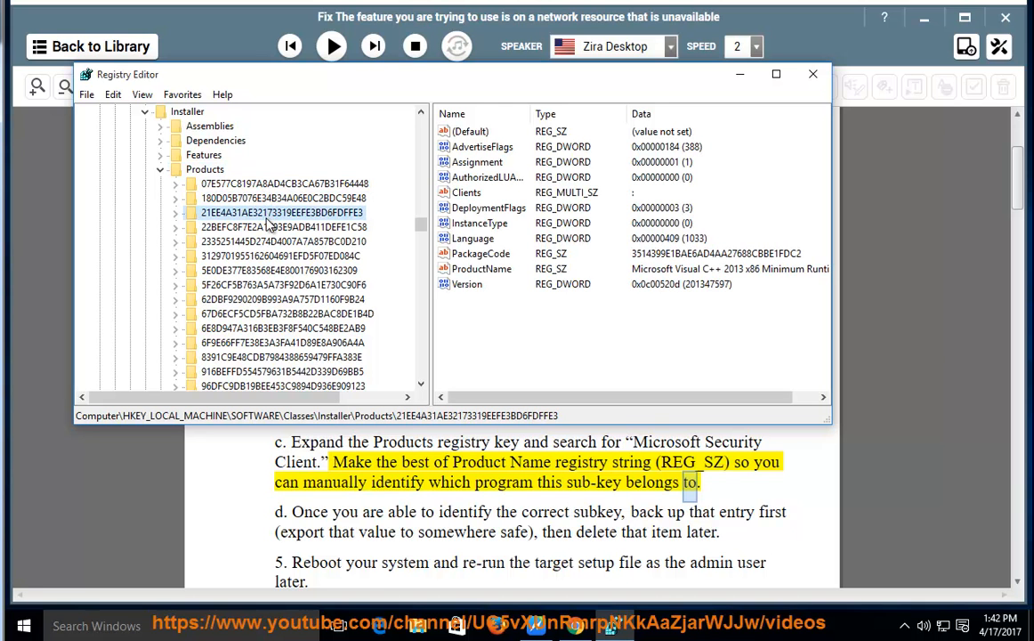
click(281, 183)
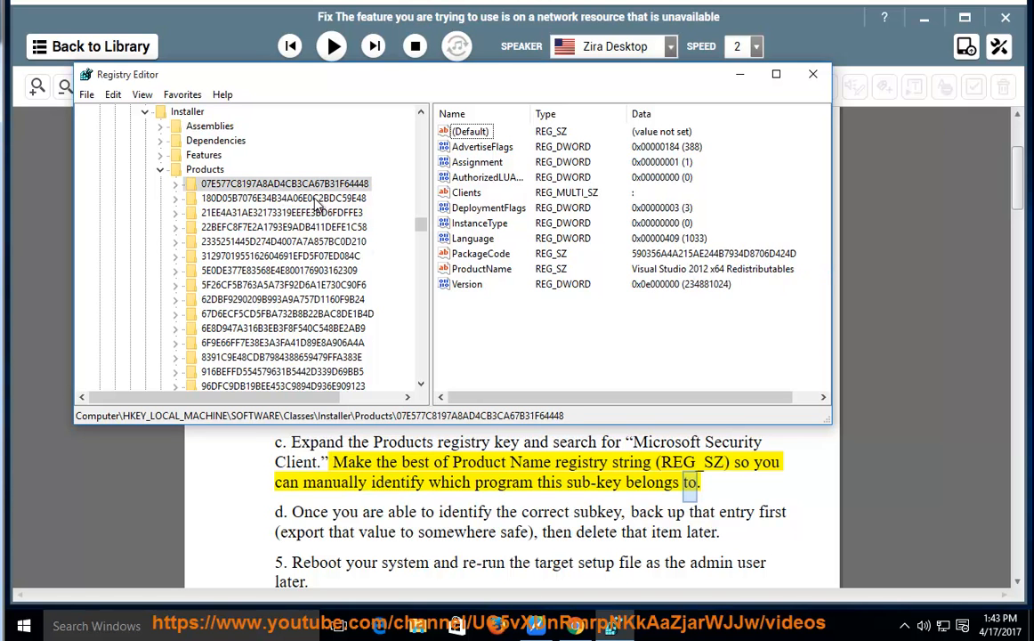
click(283, 228)
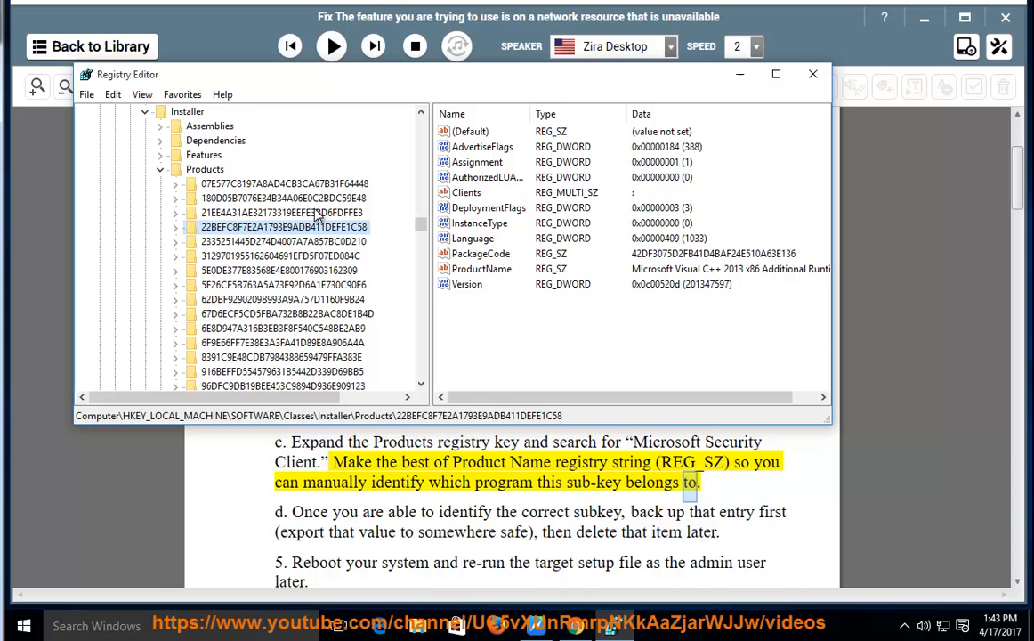
click(281, 257)
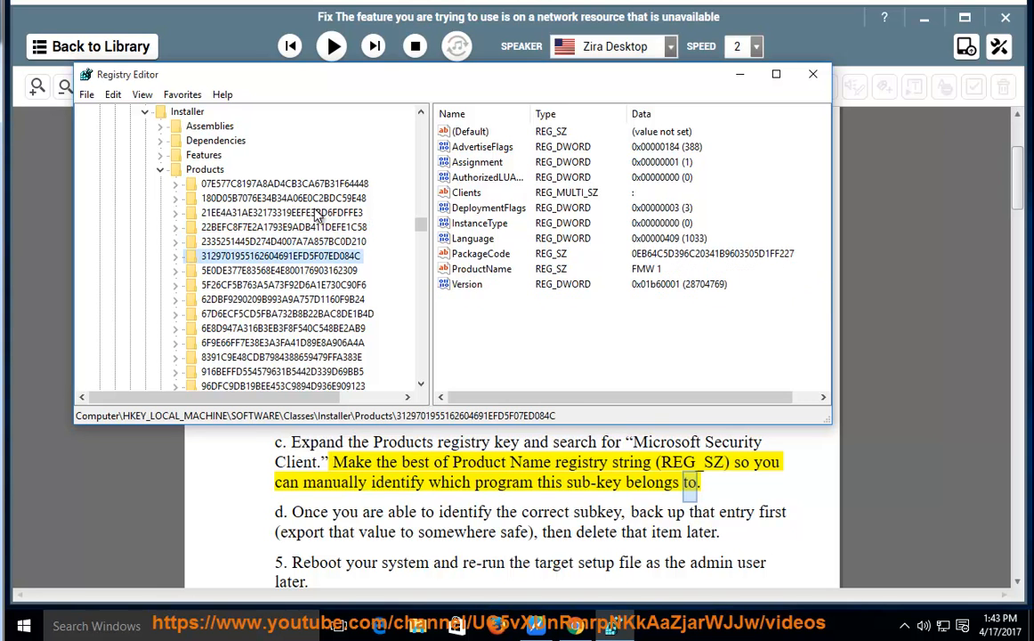
click(283, 285)
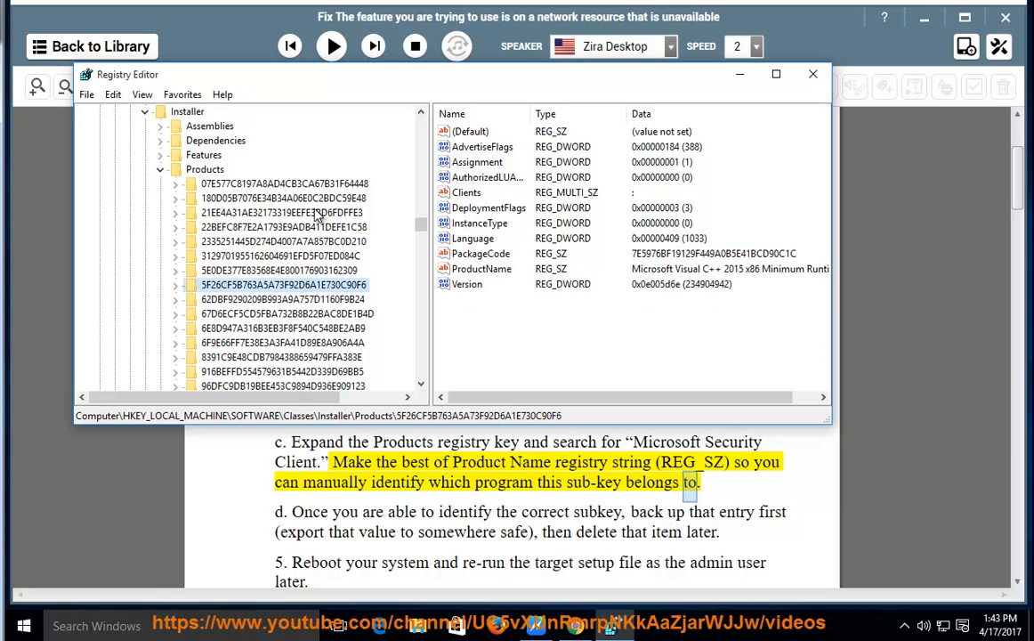
click(287, 314)
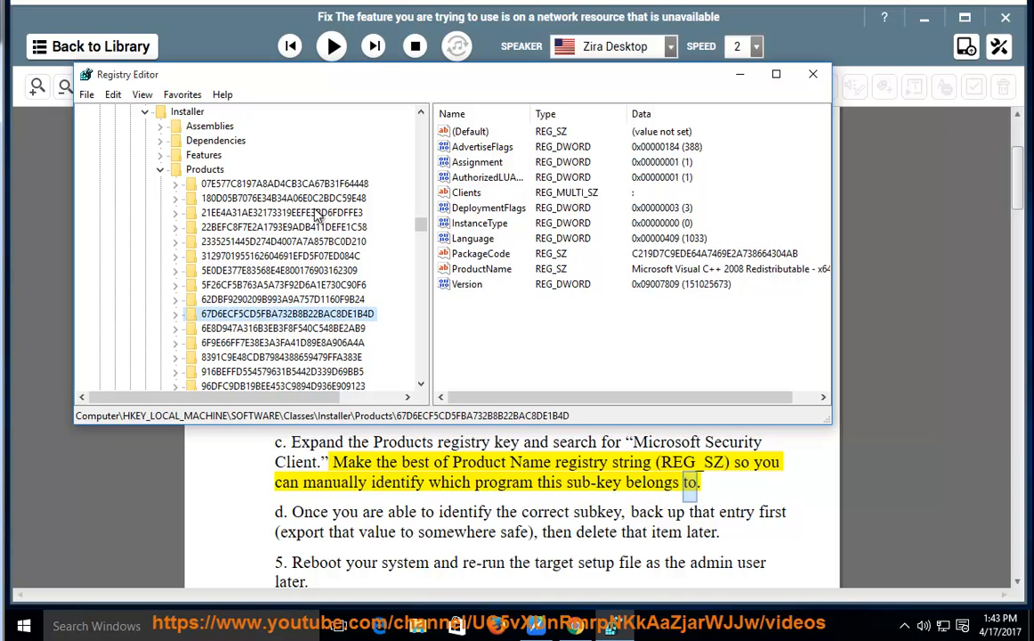
click(284, 342)
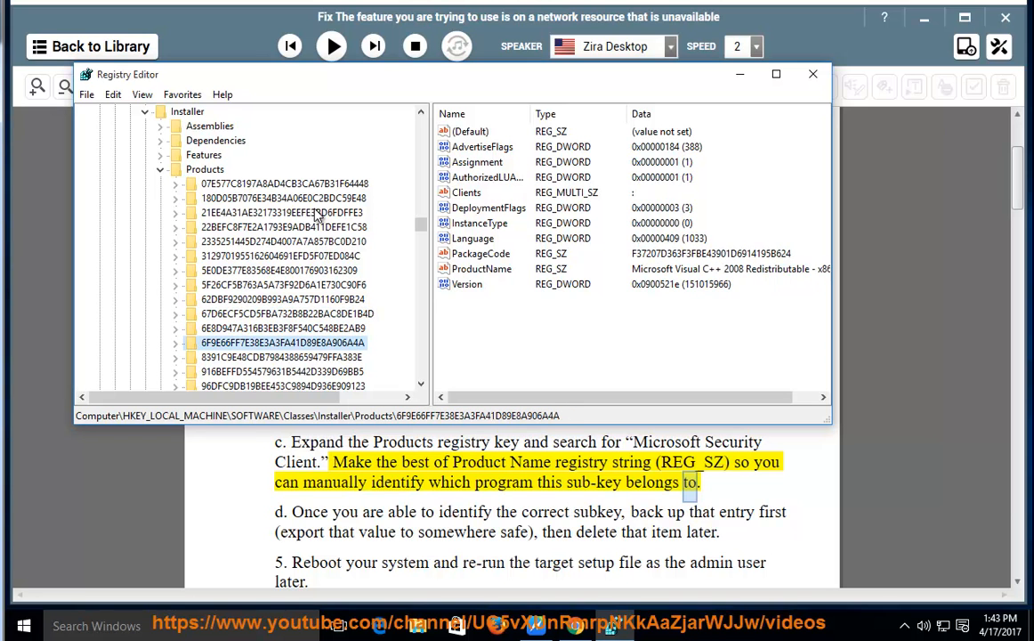
click(283, 372)
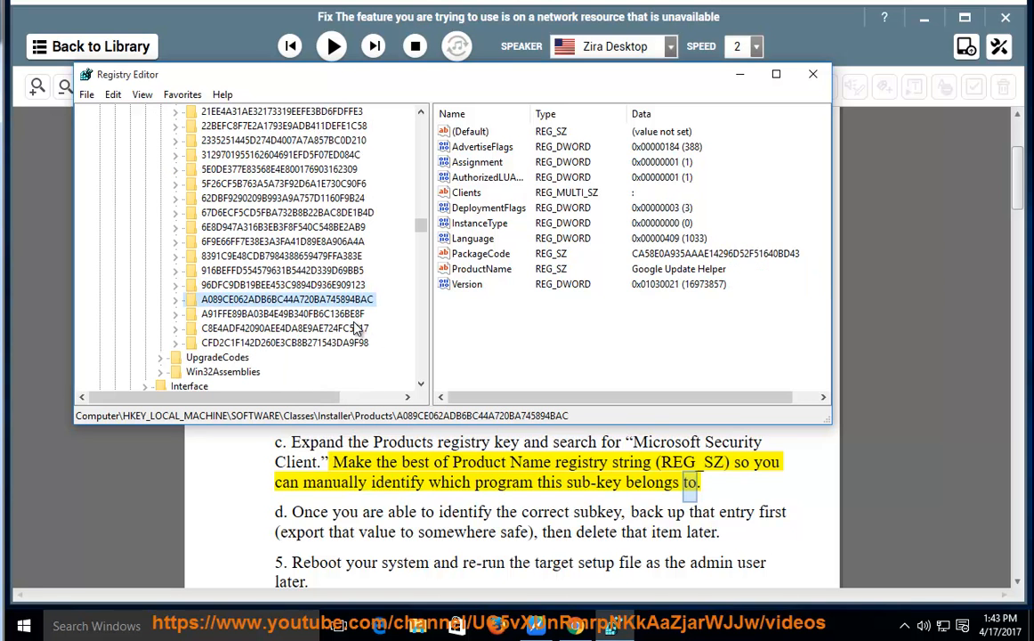
click(281, 328)
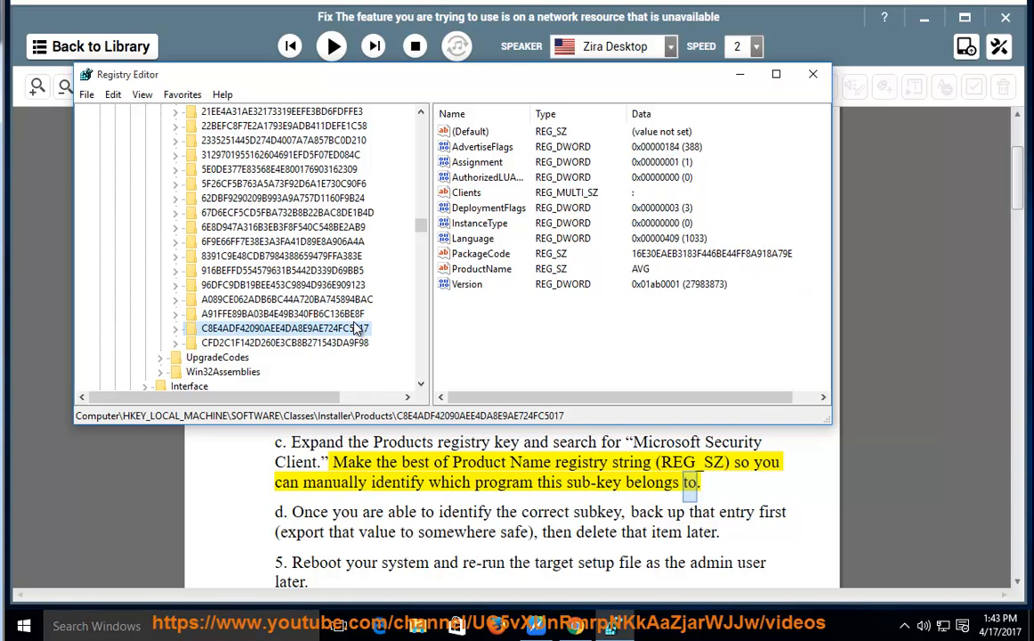
click(281, 342)
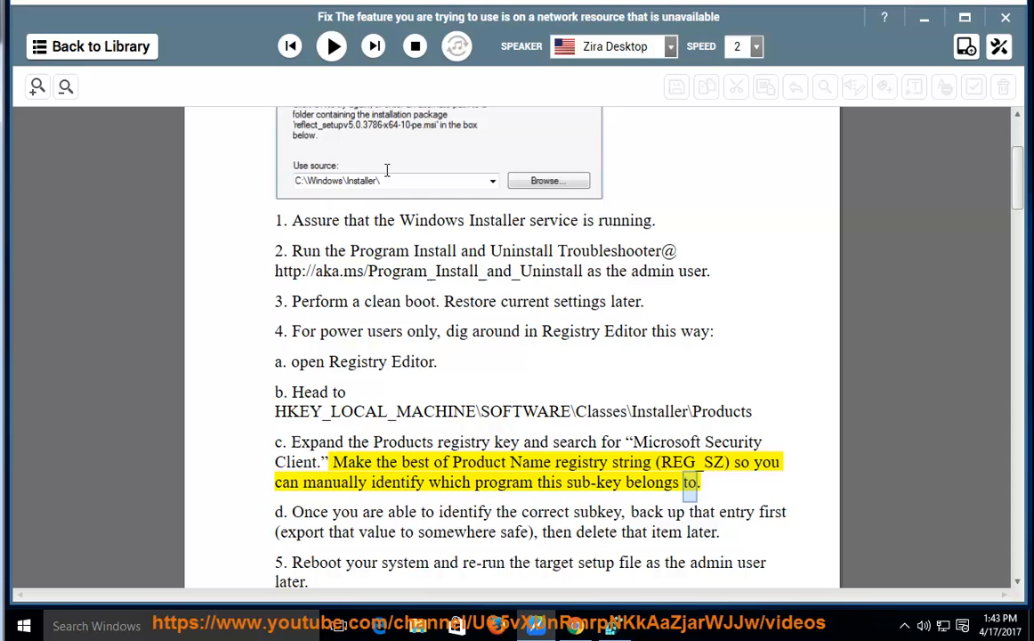
Read step d on backing up and deleting the subkey, pause, and bring up actions for the Visual C++ 2008 subkey
click(331, 46)
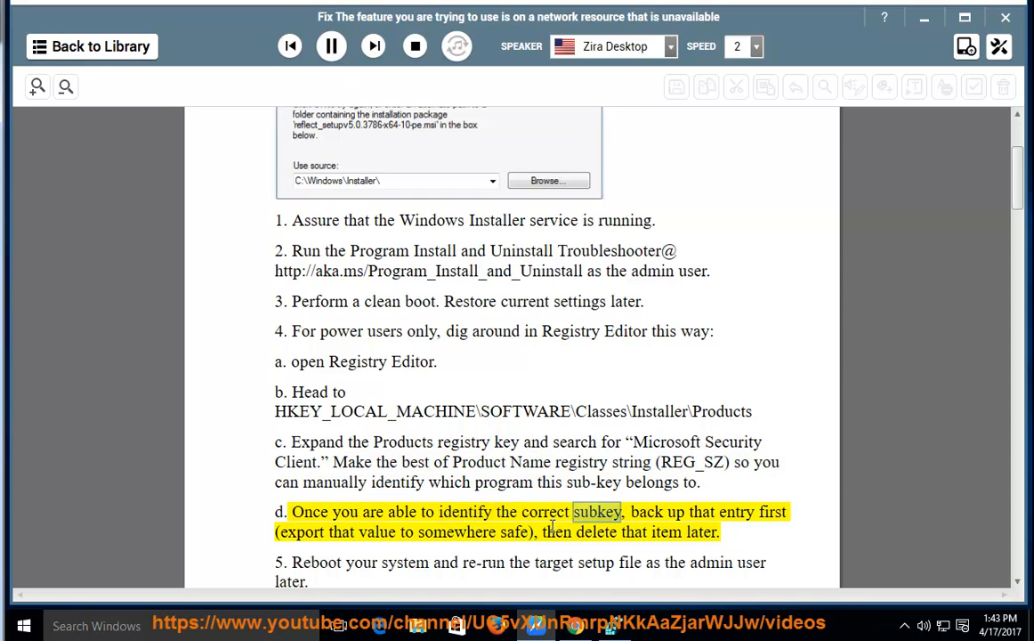
double_click(299, 531)
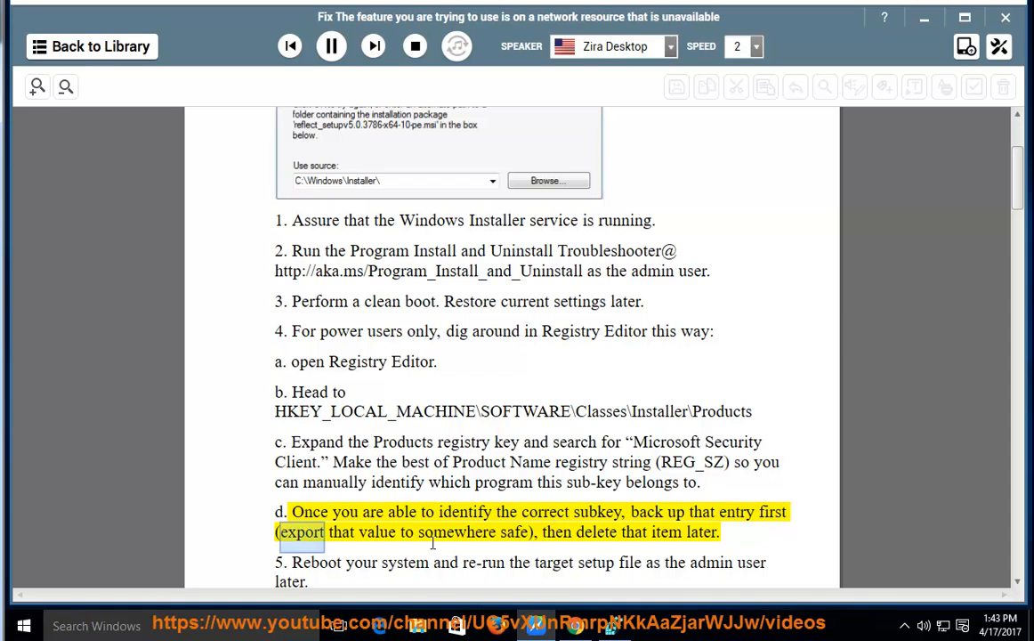
double_click(596, 531)
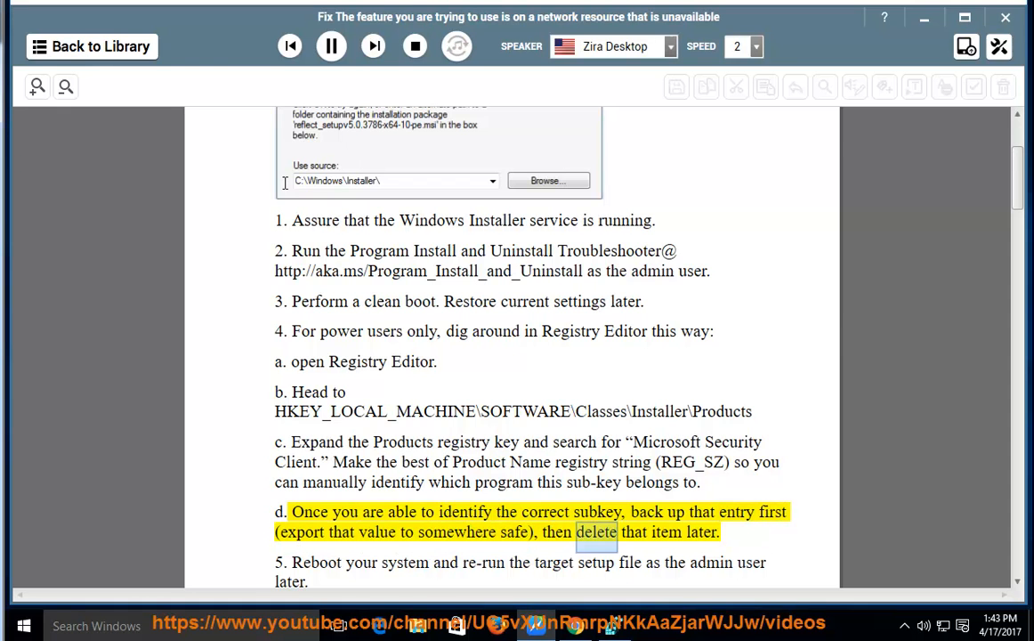
click(331, 46)
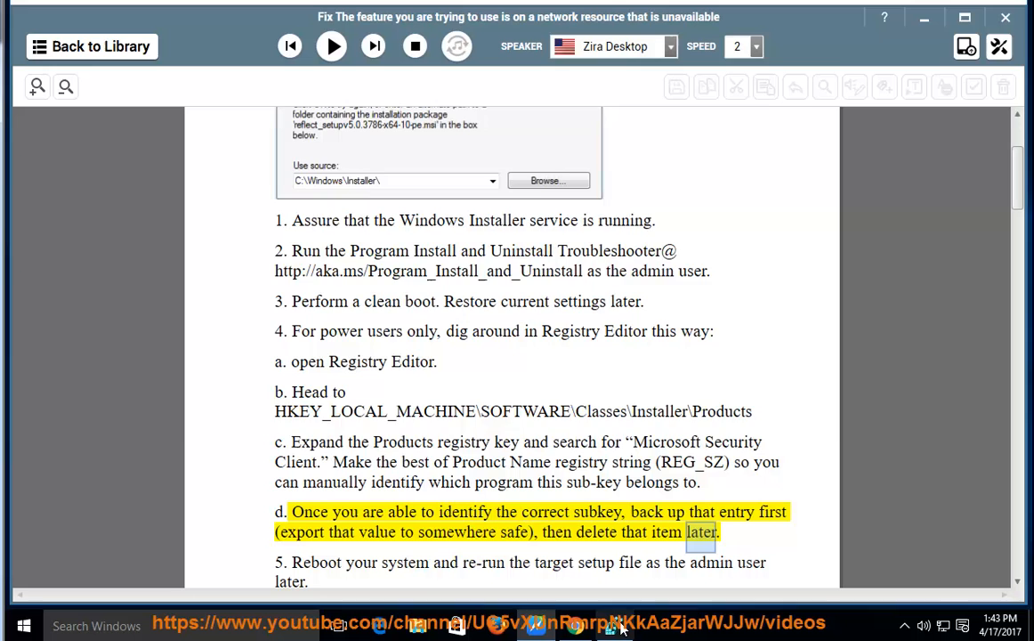
right_click(284, 342)
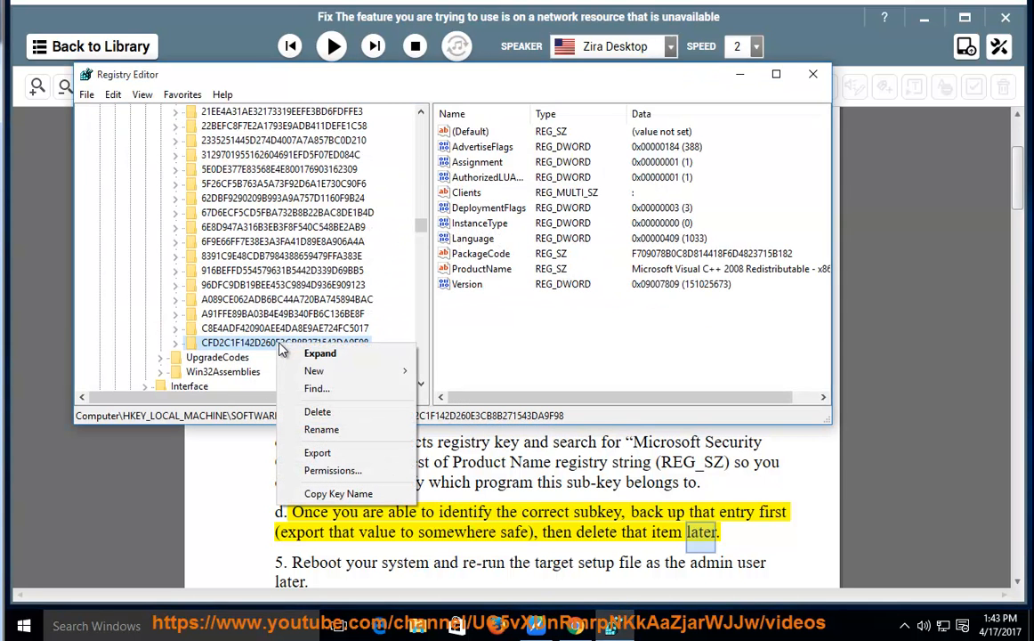
mouse_move(317, 454)
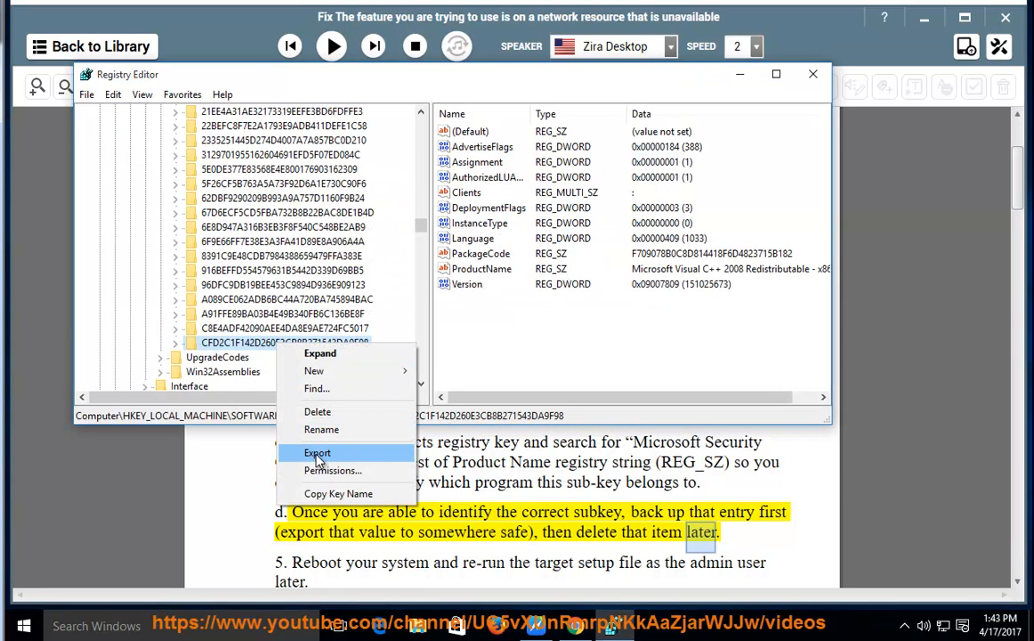
mouse_move(347, 411)
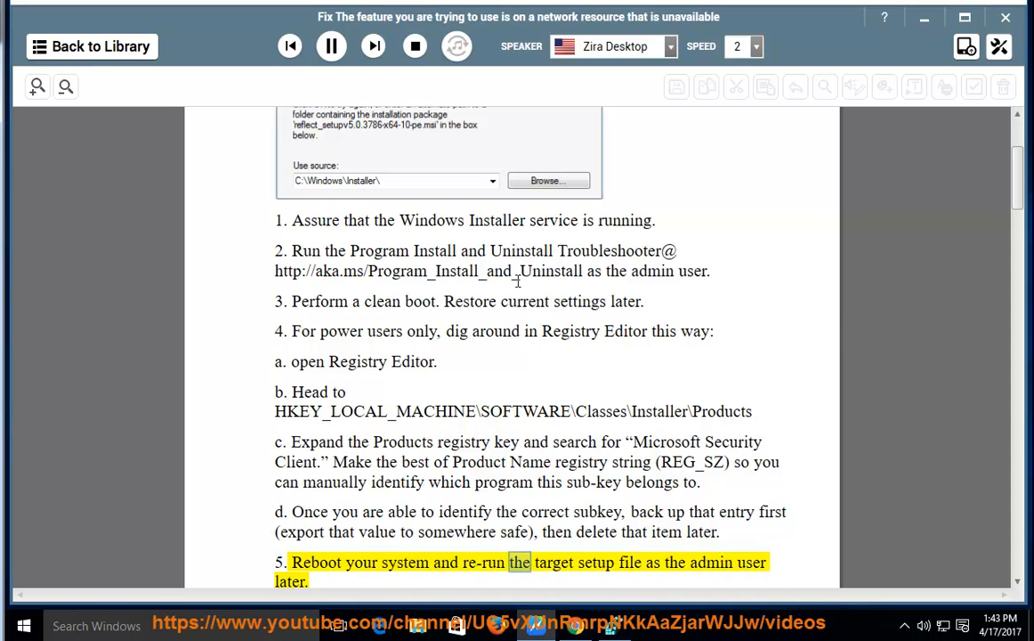
Switch back to the desktop after NaturalReader finishes reading step 5
click(331, 46)
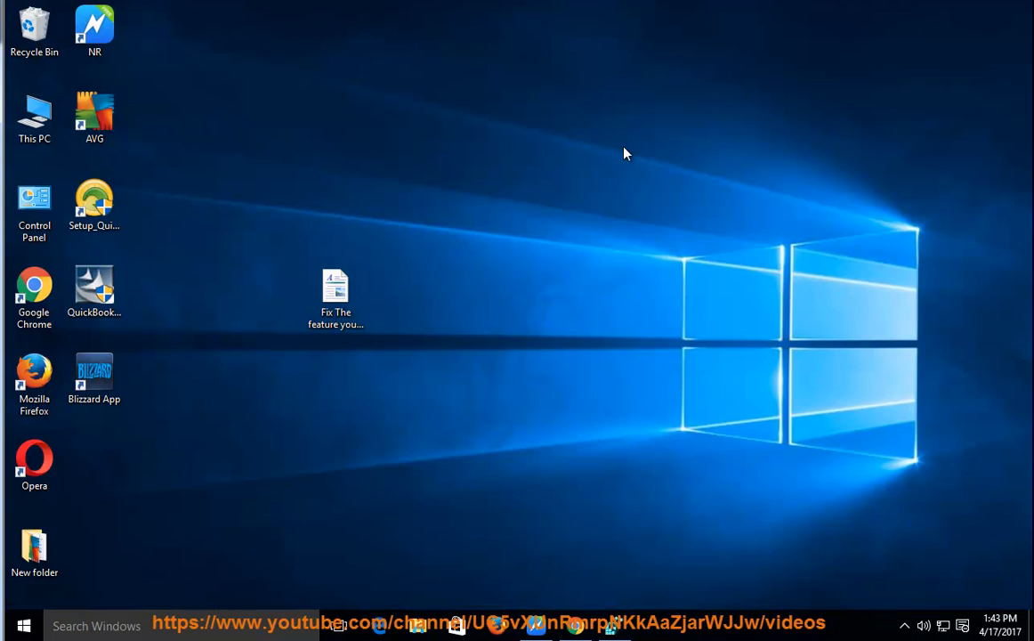
click(24, 625)
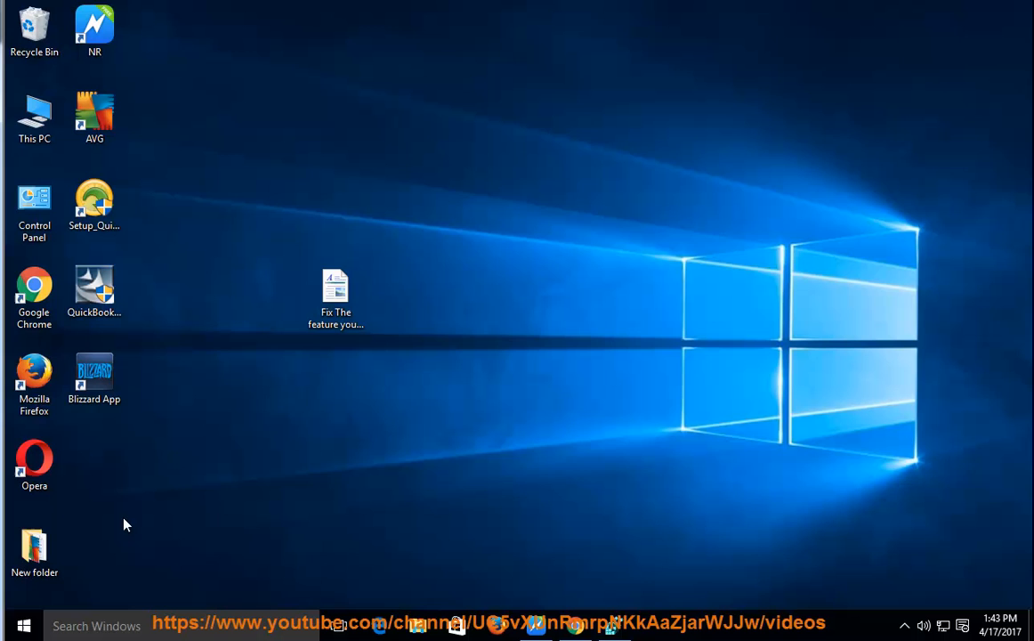
right_click(93, 294)
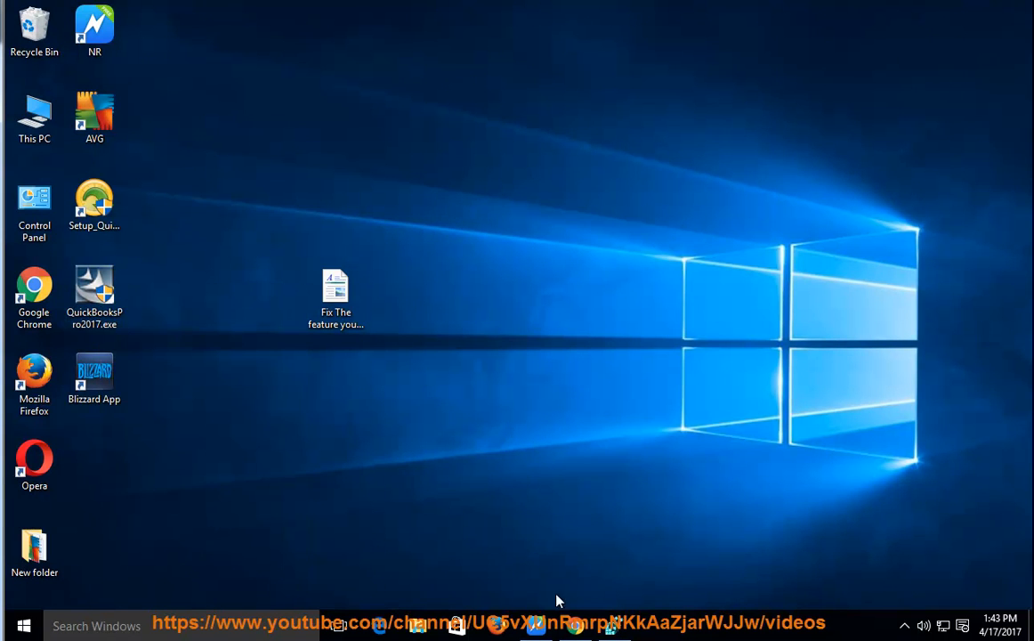
double_click(335, 292)
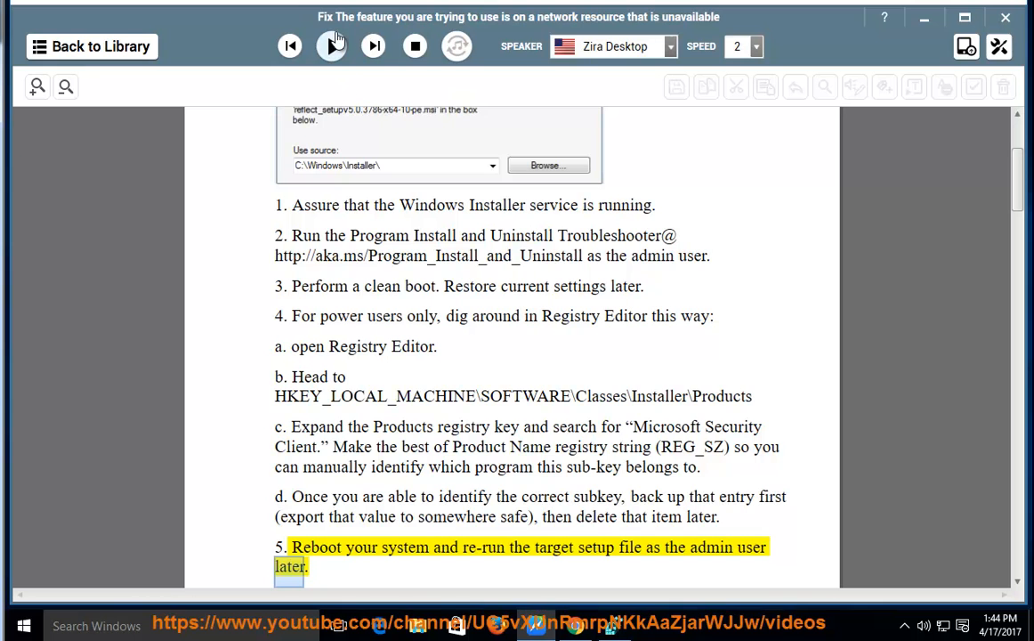
Resume narration so it reads into Case study 1 and the start of Method 1, scrolling along
click(331, 46)
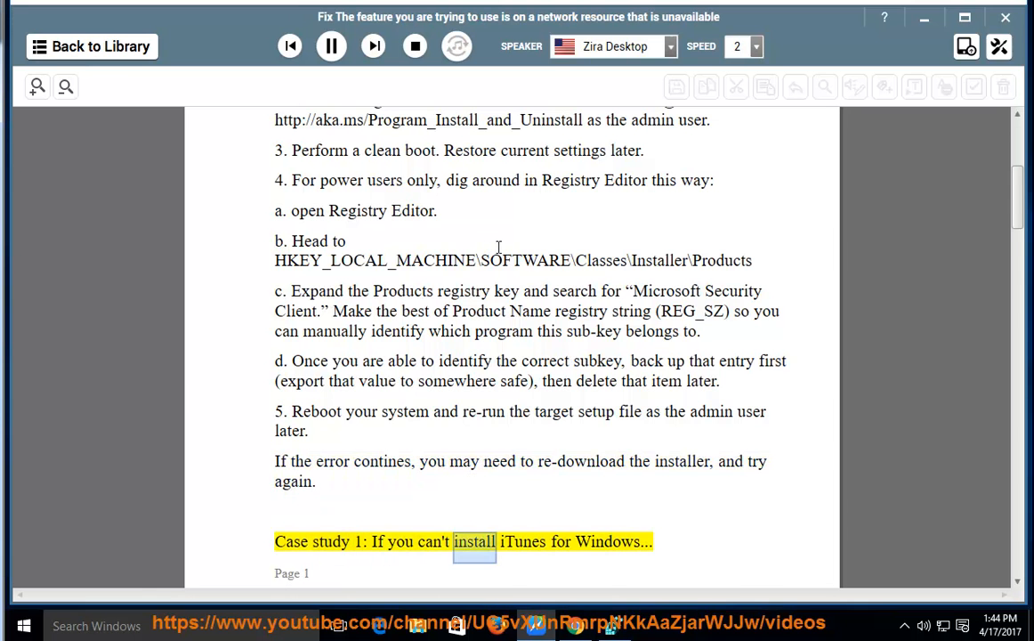
scroll(down, 3)
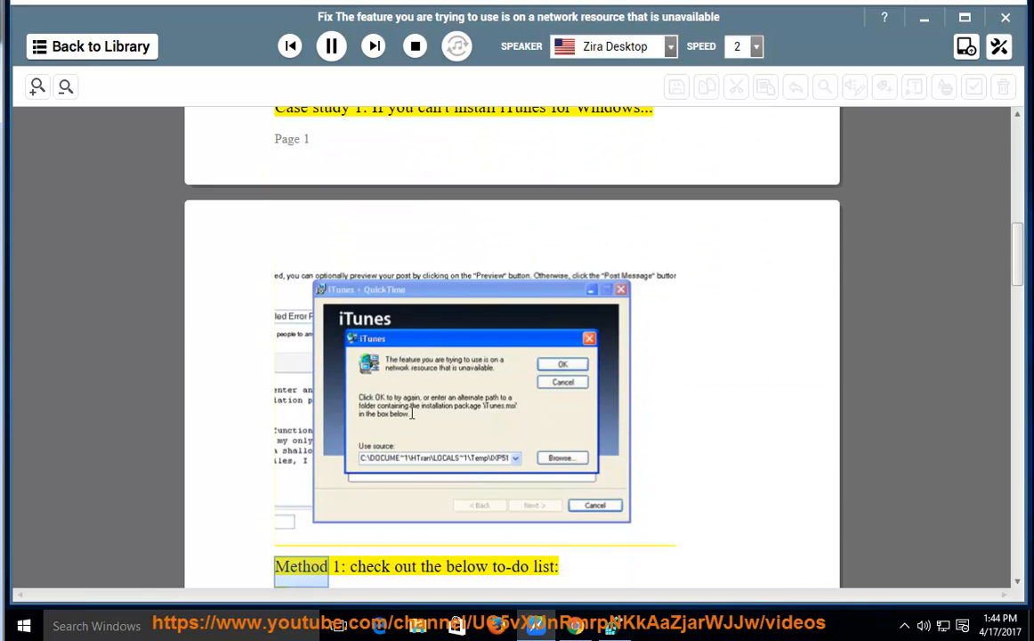
scroll(down, 3)
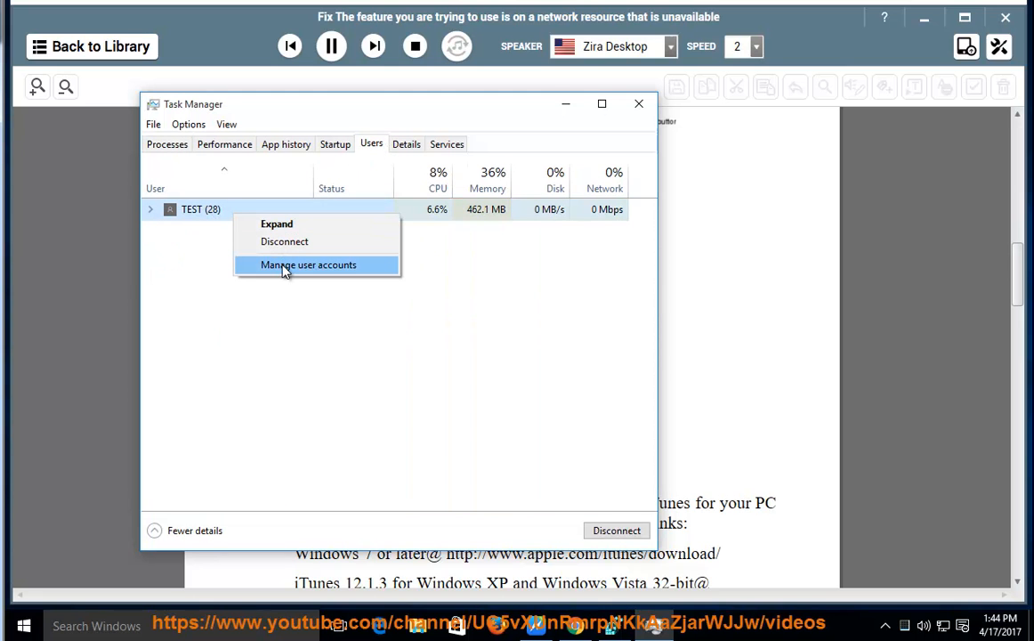
Open Manage user accounts for the signed-in user from Task Manager's Users list
click(310, 264)
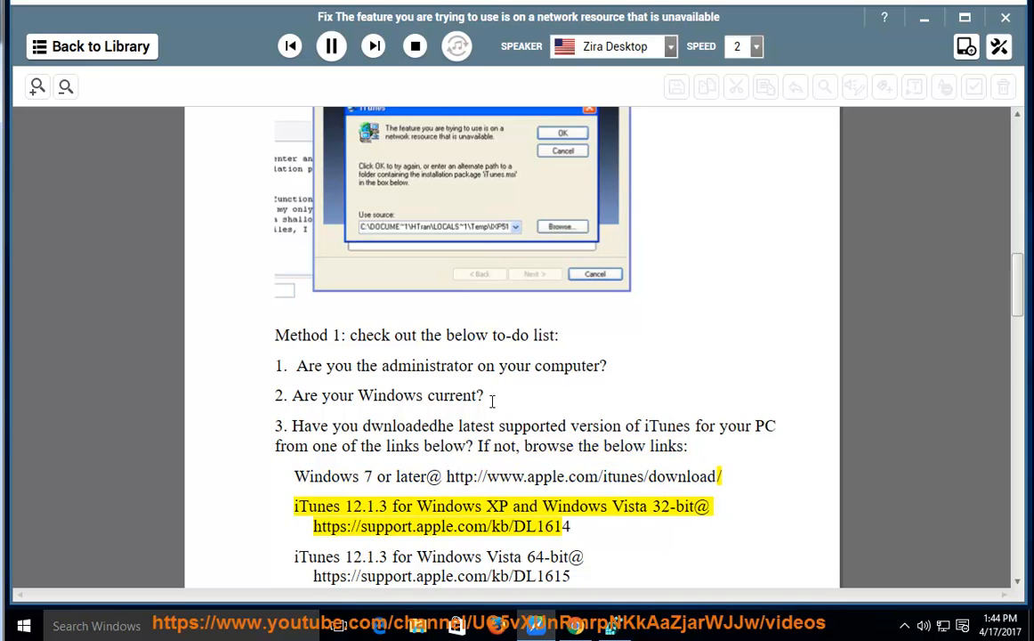
Let narration continue through Method 1 steps 3–7 and Method 2 up to Case study 2, scrolling along
double_click(628, 506)
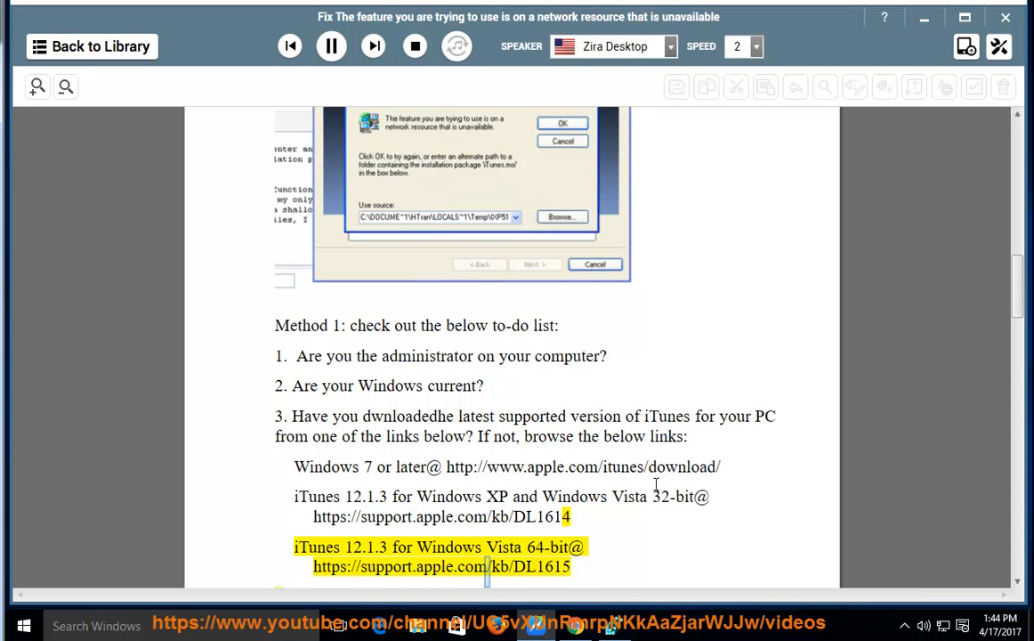
scroll(down, 3)
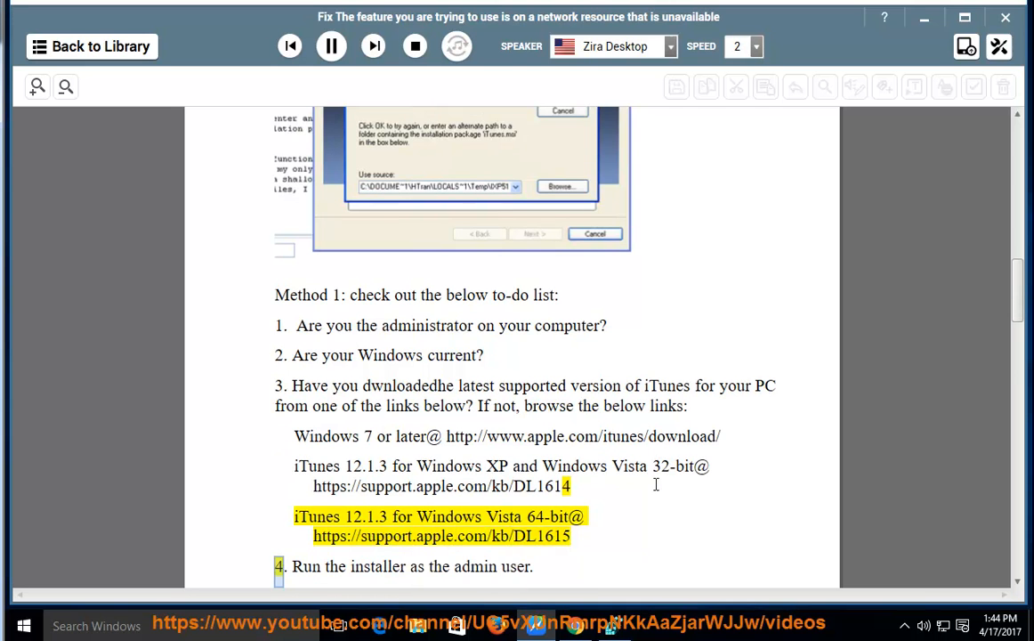
scroll(down, 3)
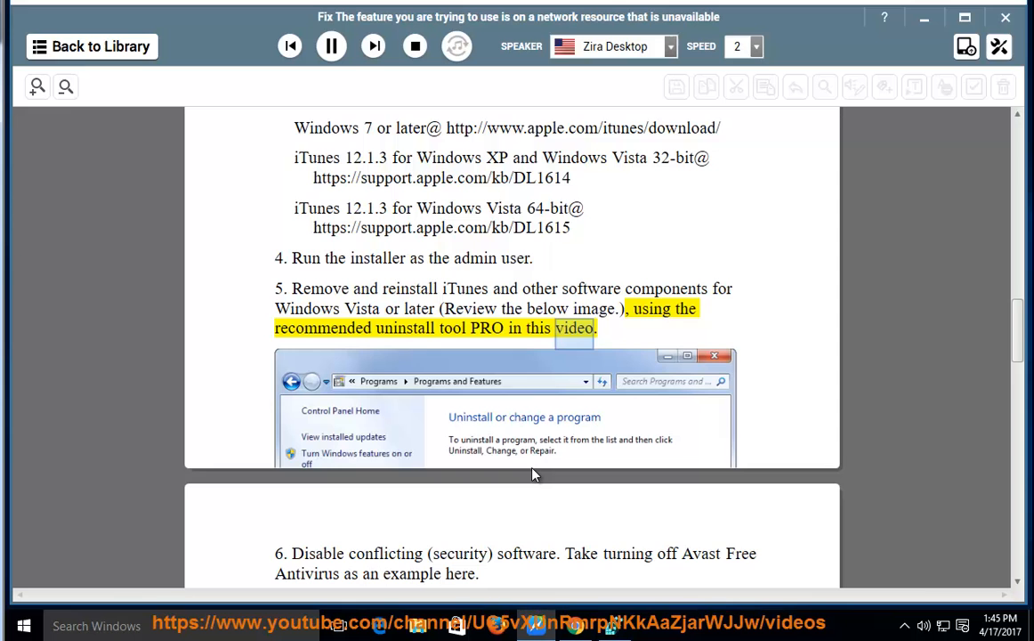
scroll(down, 3)
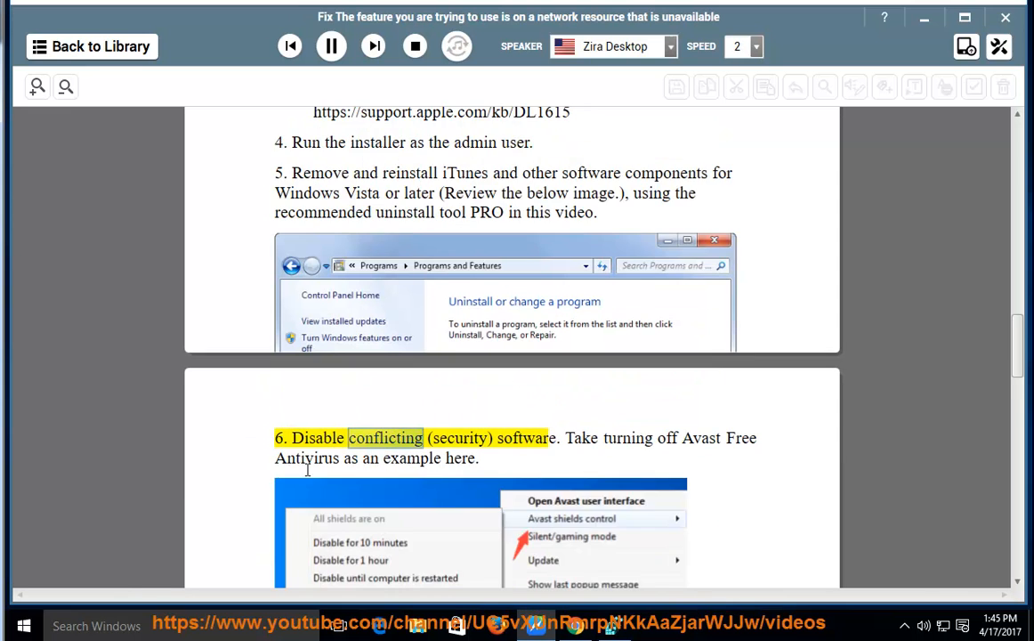
scroll(down, 3)
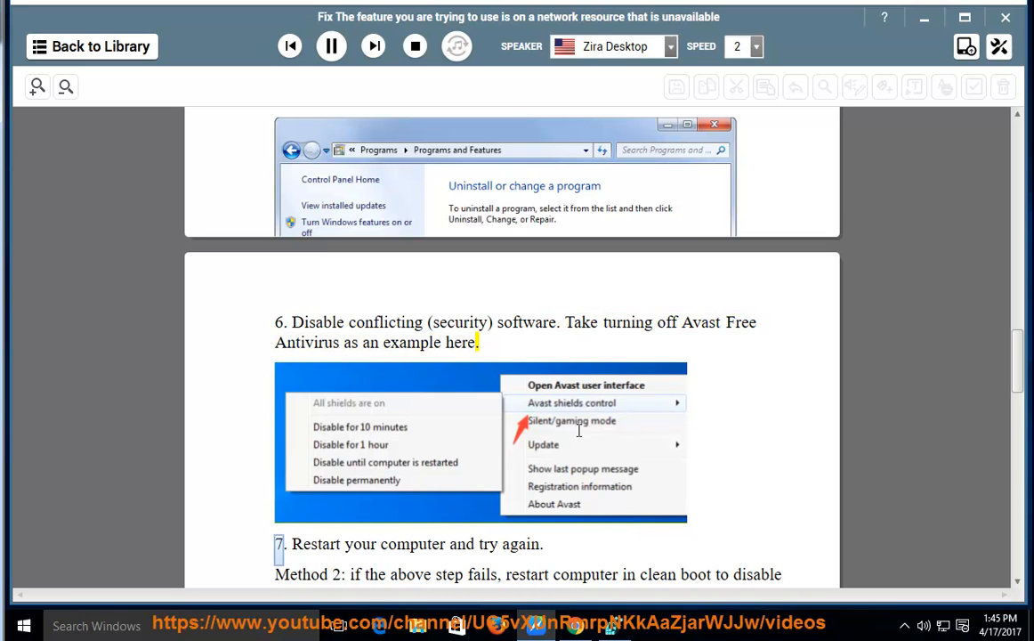
scroll(down, 3)
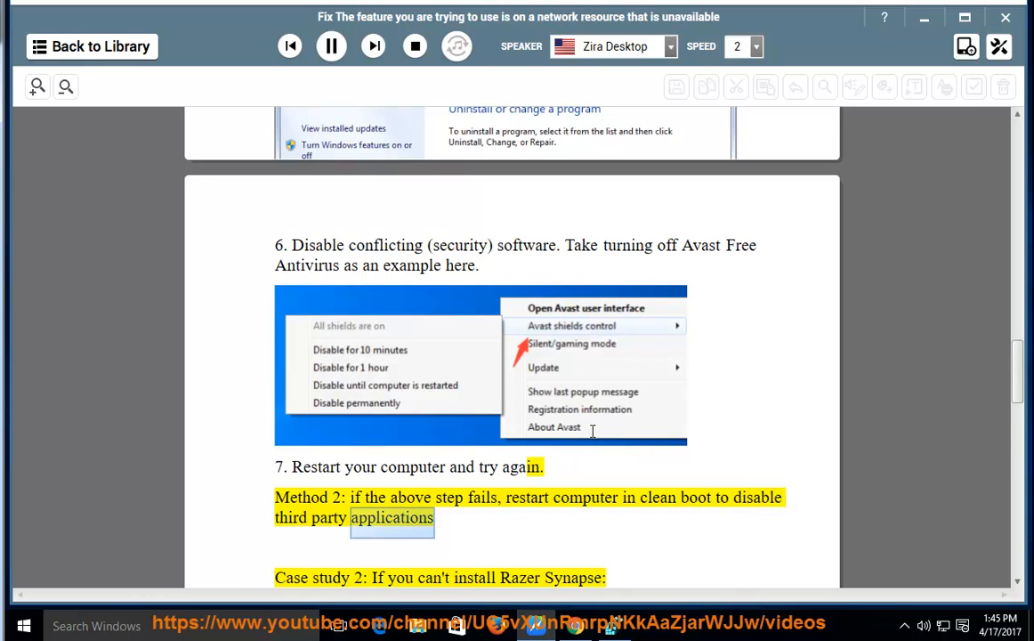
scroll(down, 3)
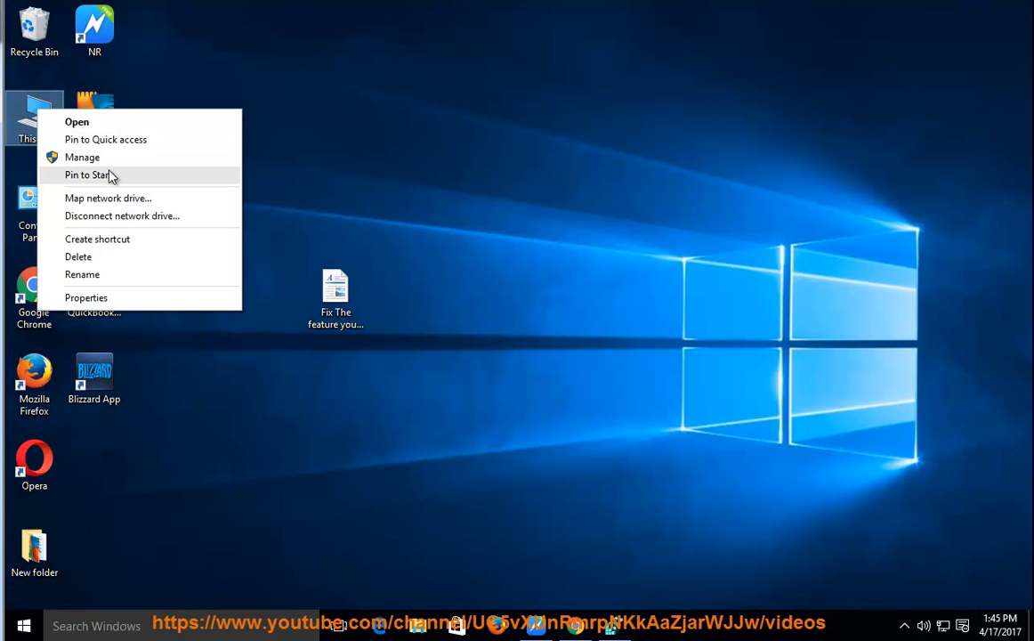
Open Computer Management for This PC and show the Services list under Services and Applications
click(82, 157)
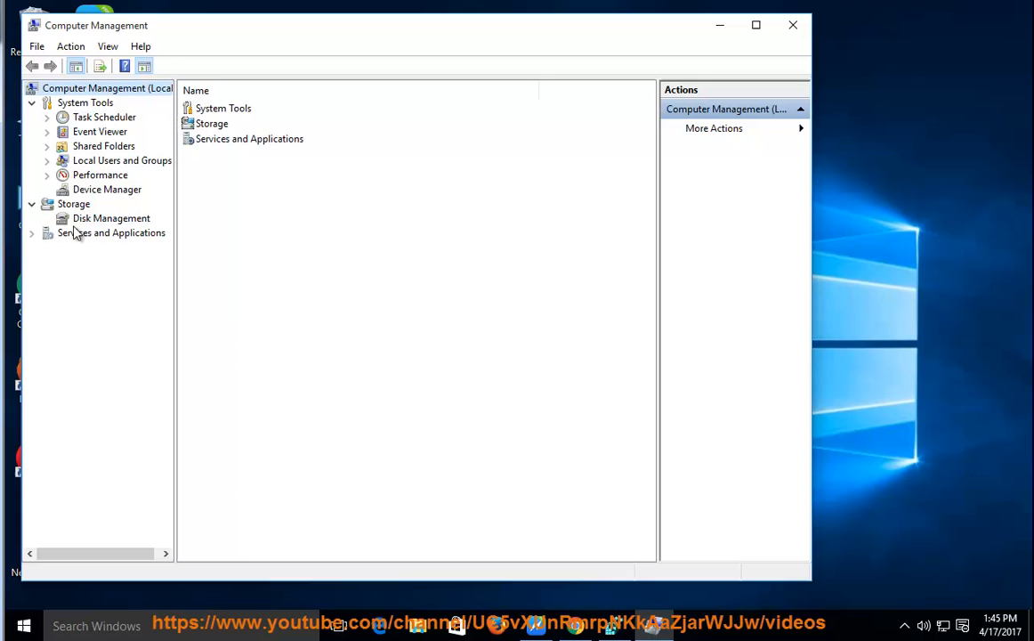
click(32, 232)
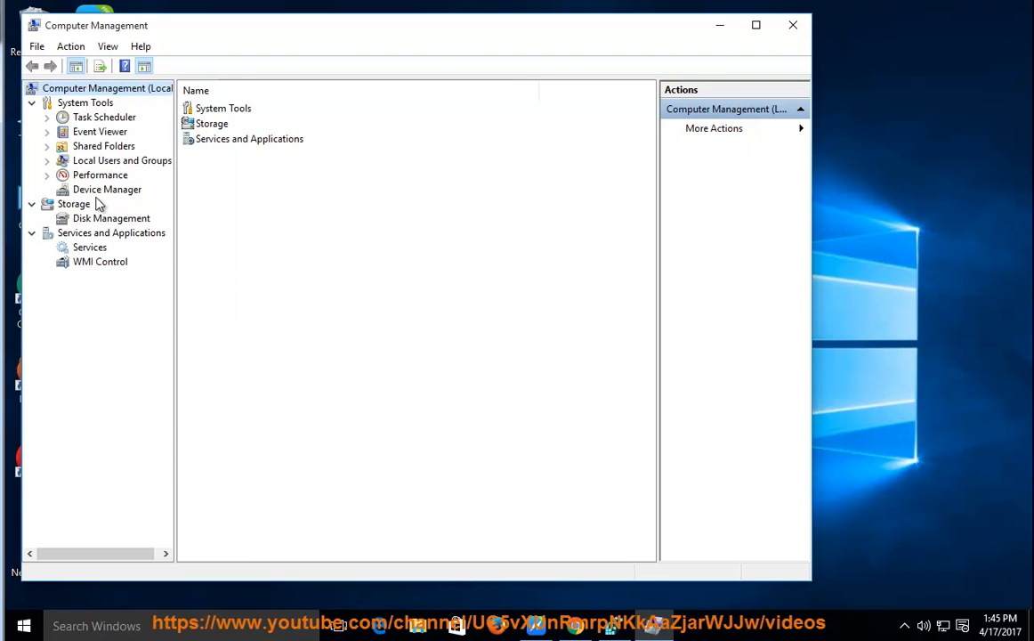
mouse_move(100, 183)
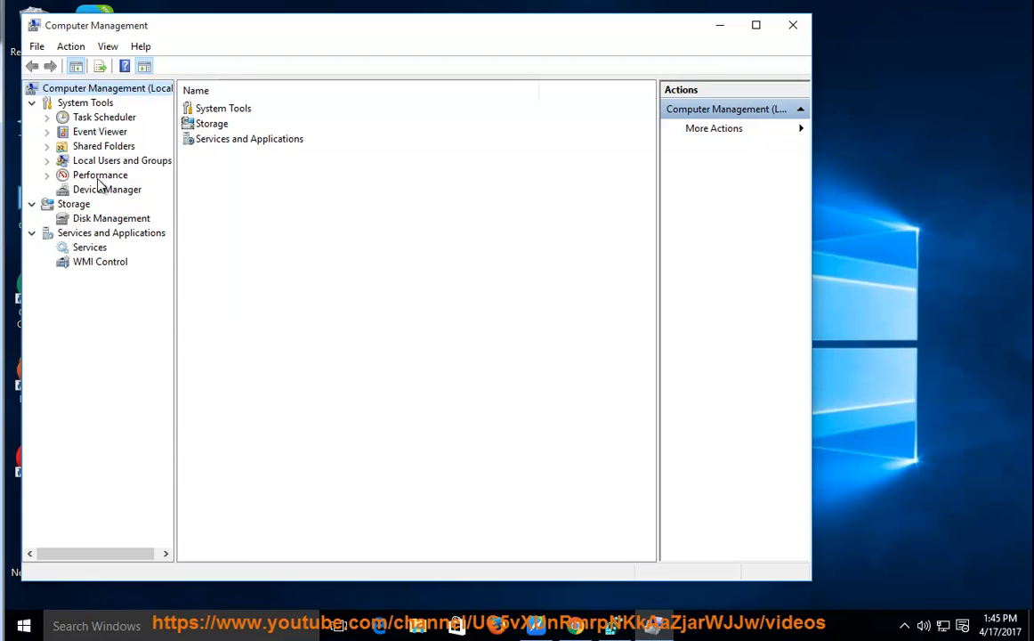
click(89, 246)
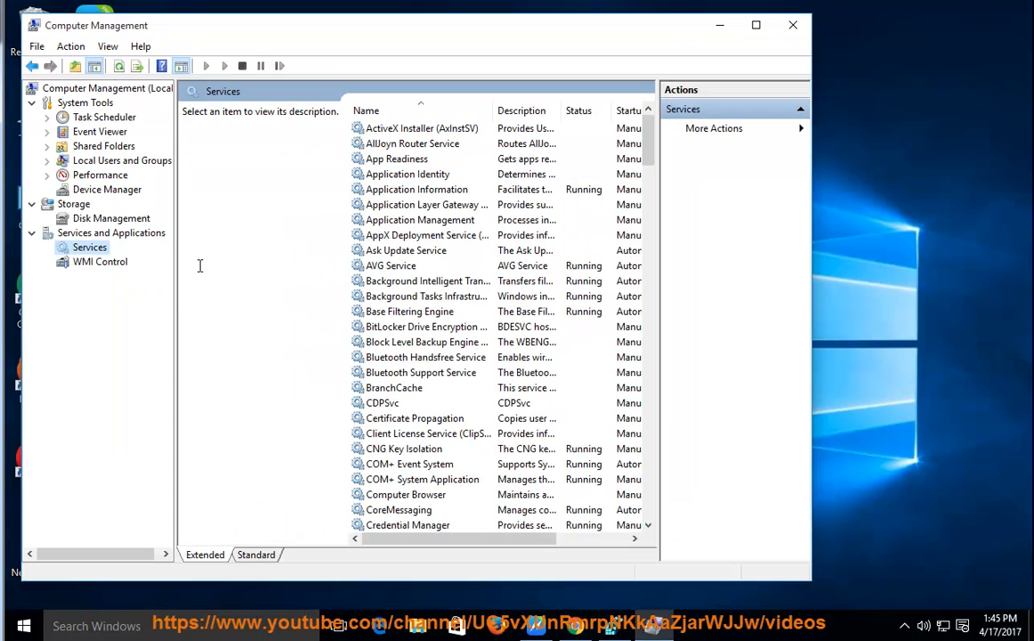
Switch to Device Manager to display this PC's hardware categories
click(107, 189)
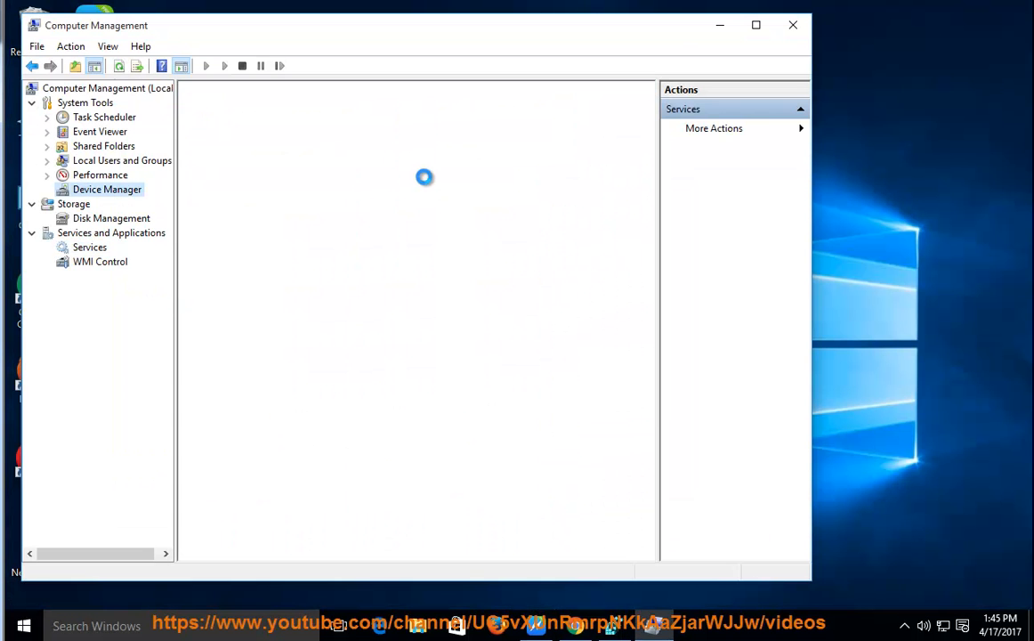
click(107, 189)
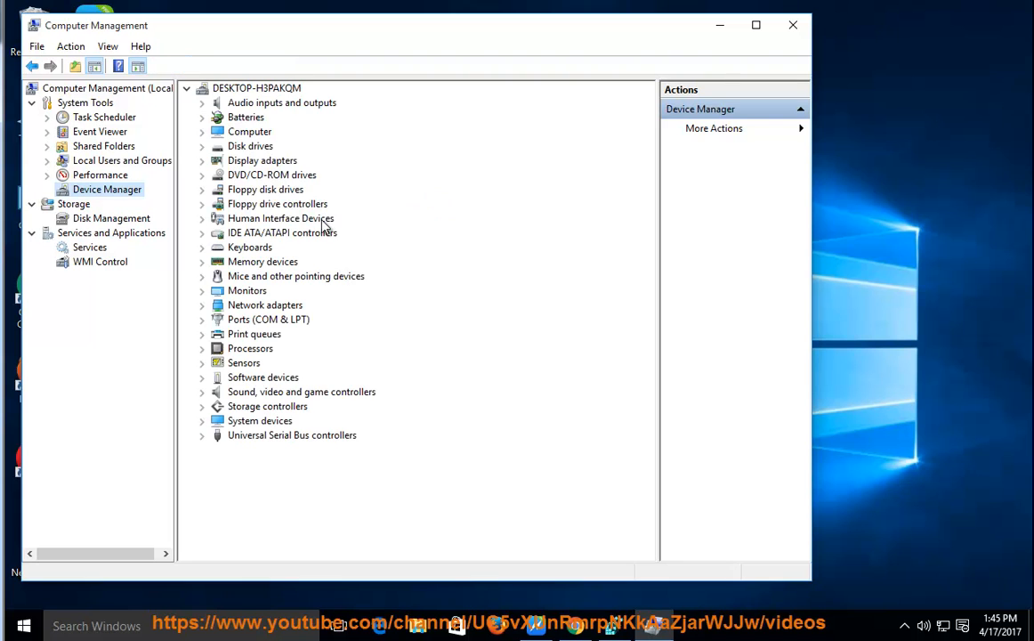